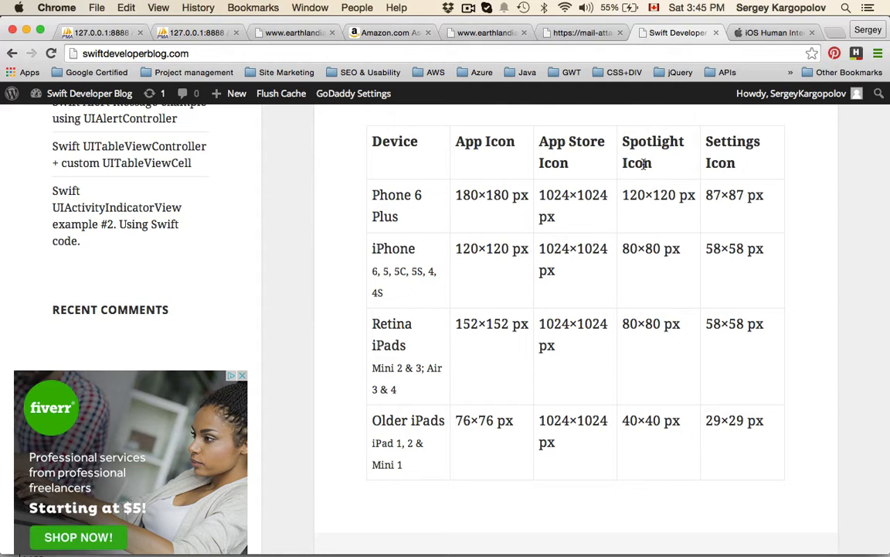
- Scroll Apple's Icon and Image Sizes table, briefly visit the App Icon page, then return
click(773, 32)
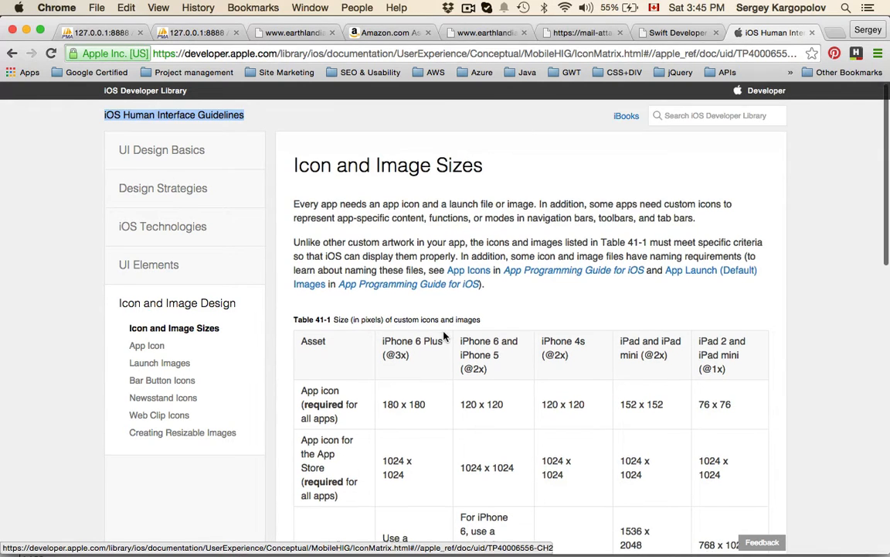
scroll(down, 3)
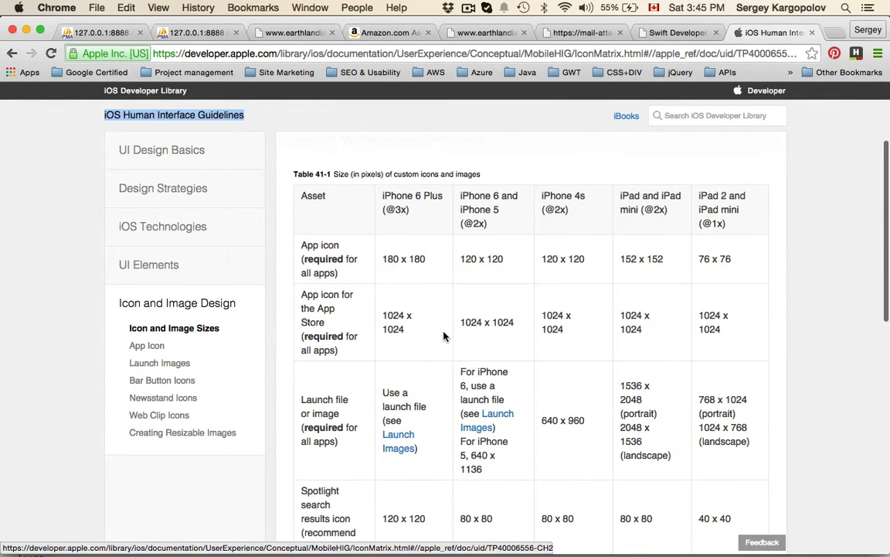
mouse_move(358, 261)
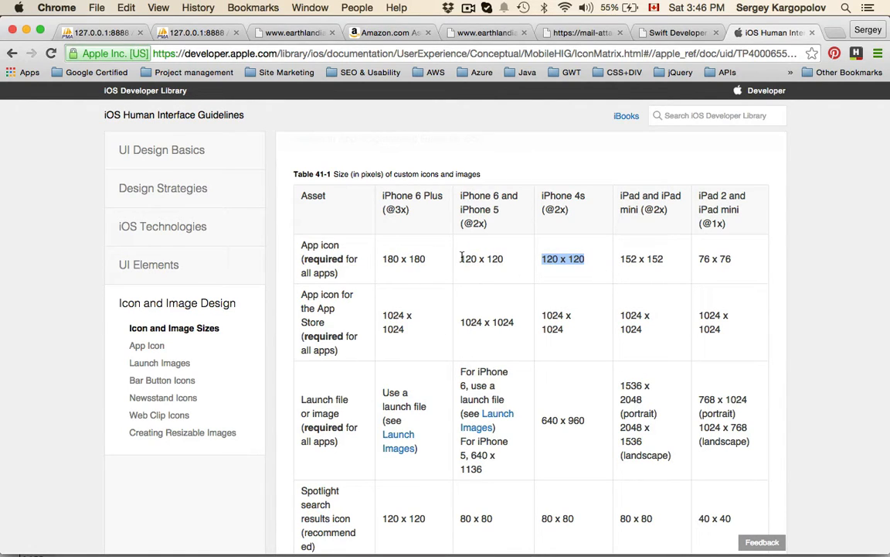
mouse_move(479, 268)
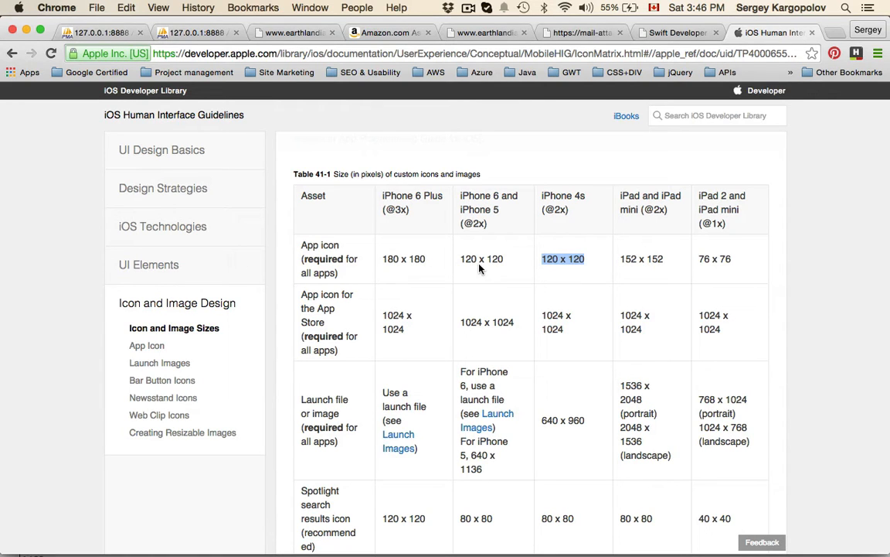
scroll(down, 3)
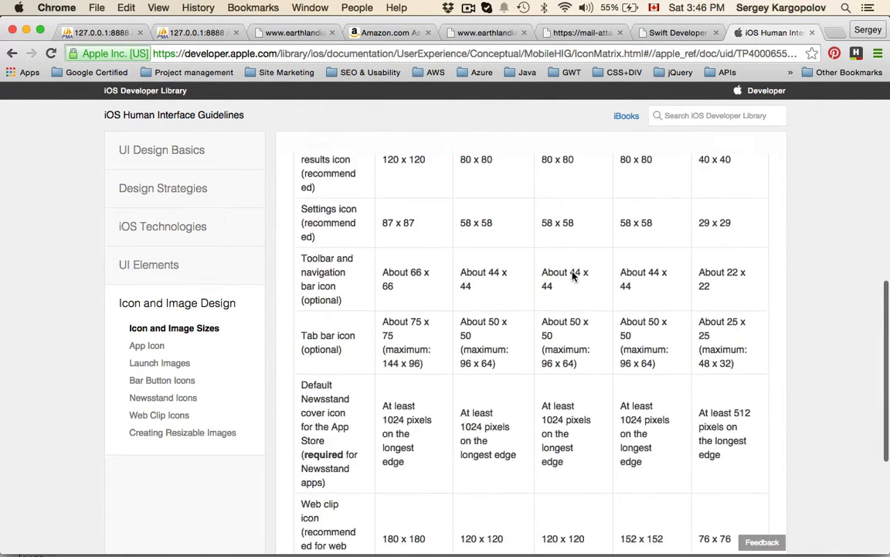
scroll(down, 3)
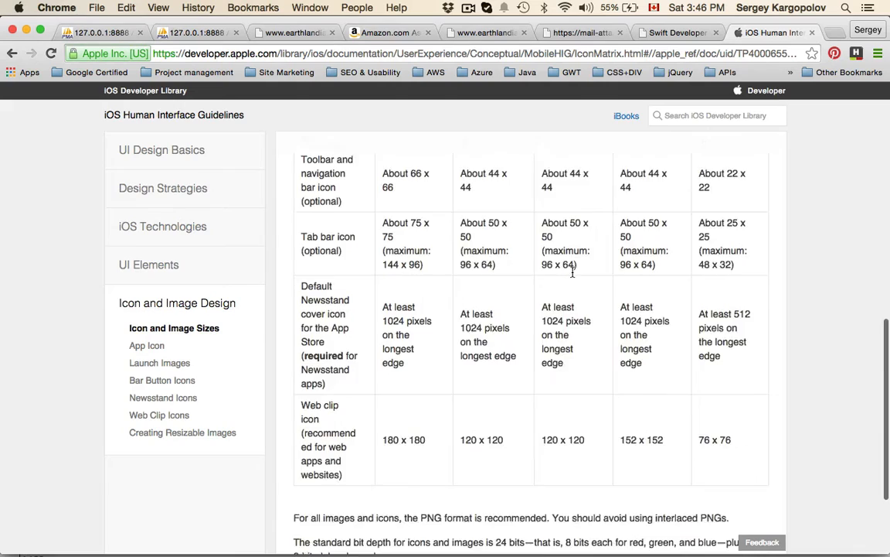
click(148, 345)
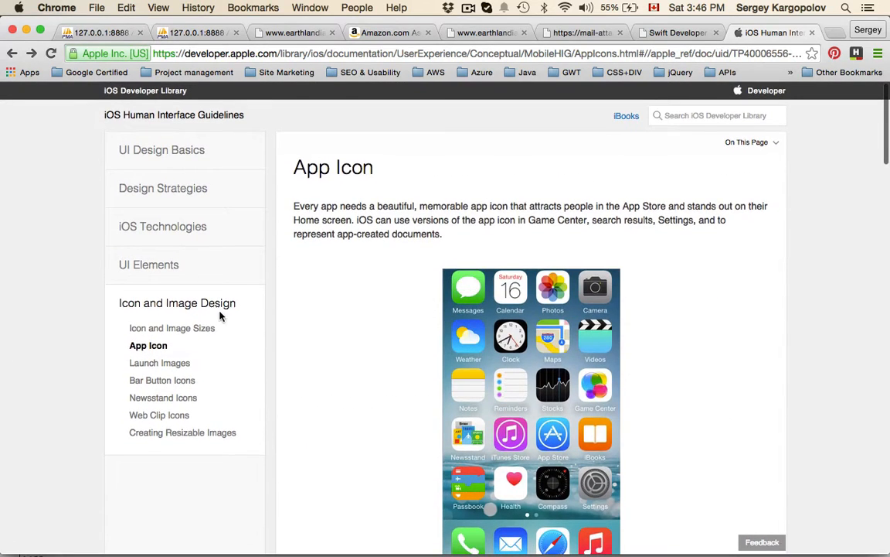
click(171, 327)
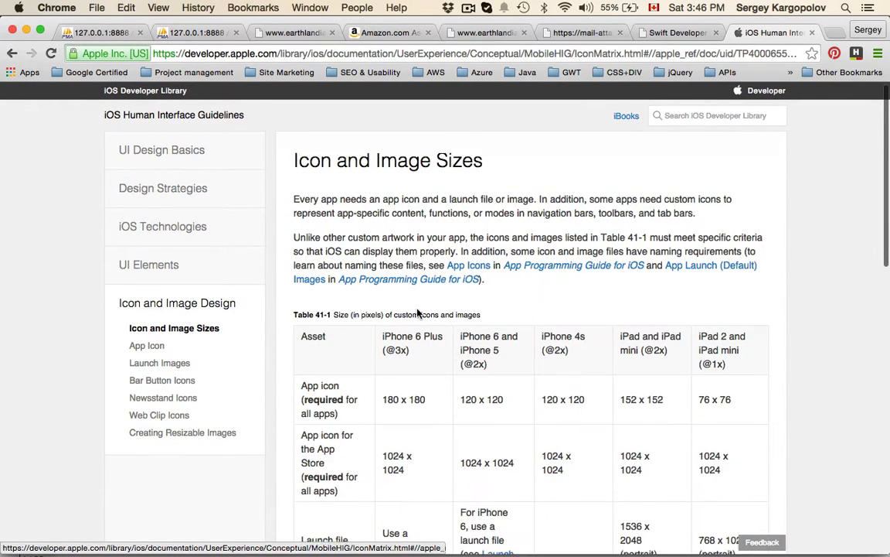
scroll(down, 3)
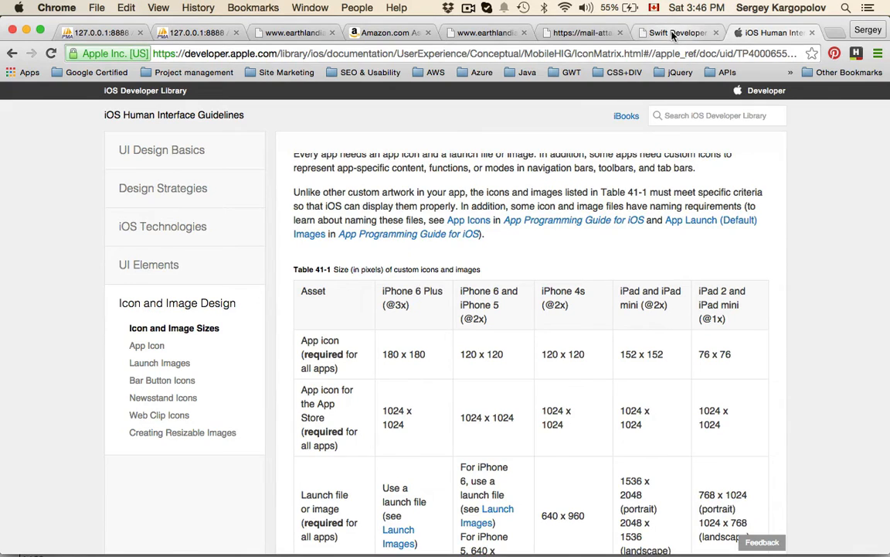
- Scroll down to the Swift Developer Blog's App Icon size reference table
click(673, 33)
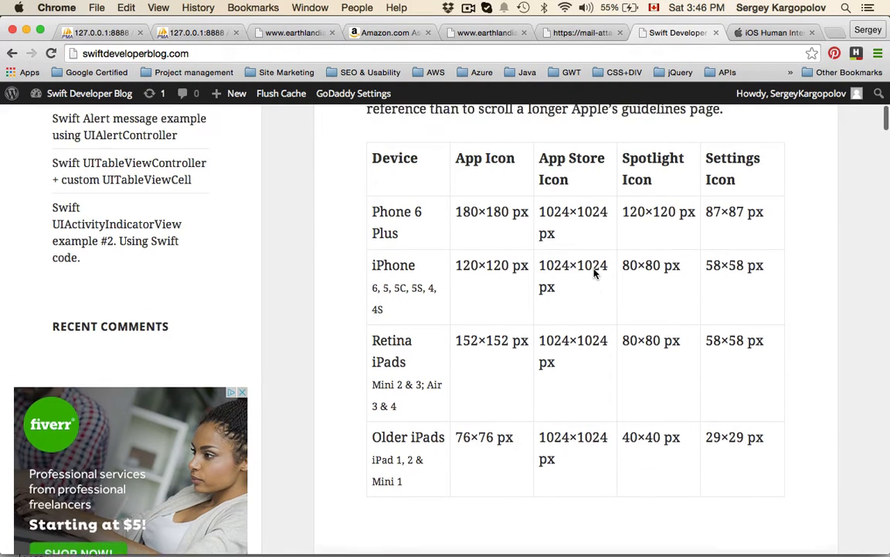
scroll(down, 3)
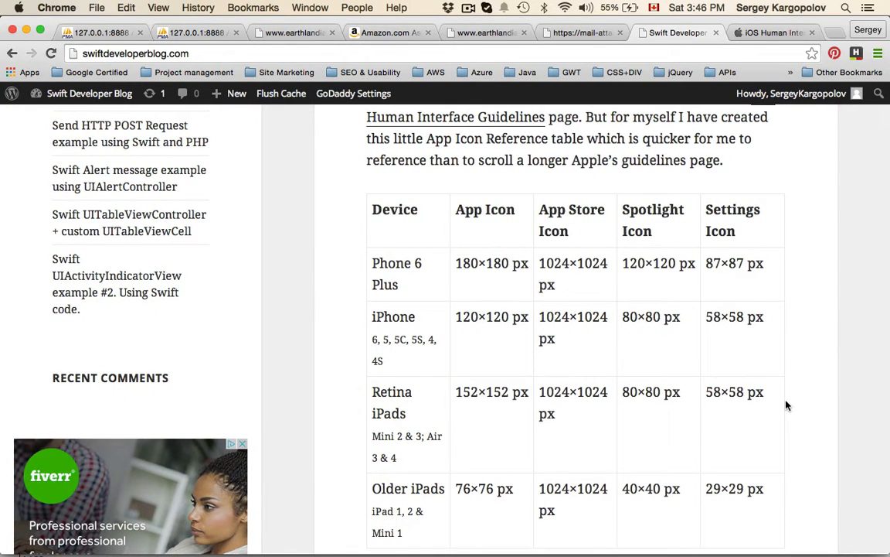
mouse_move(653, 298)
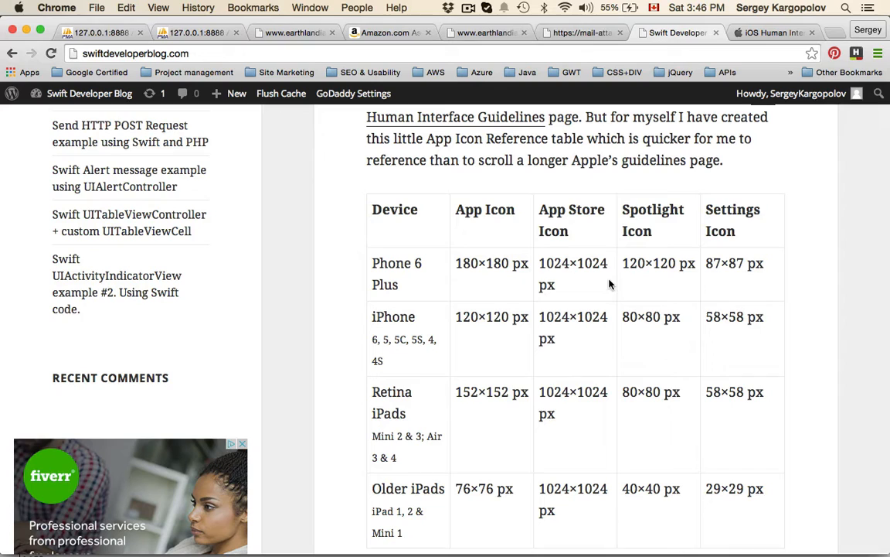
scroll(down, 3)
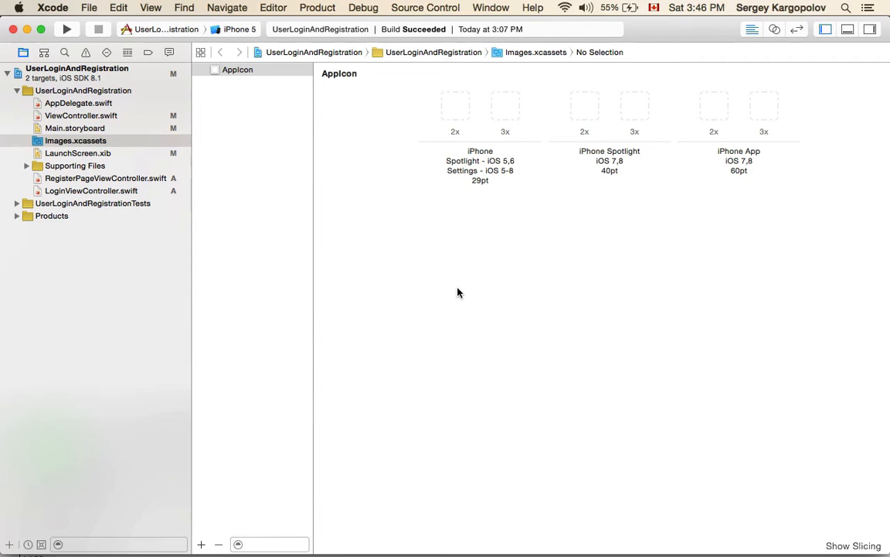
mouse_move(355, 215)
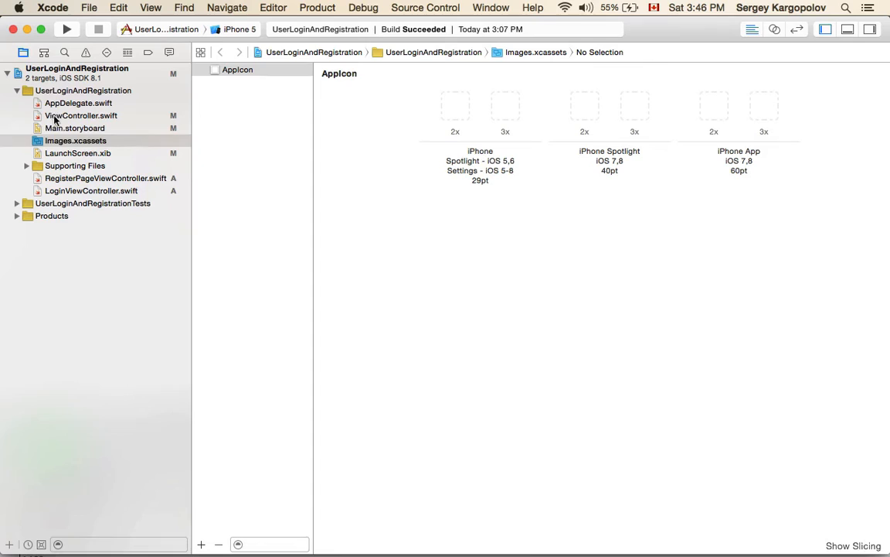
- Open Images.xcassets, select AppIcon, and inspect the empty 29pt, 40pt and 60pt slots
click(76, 140)
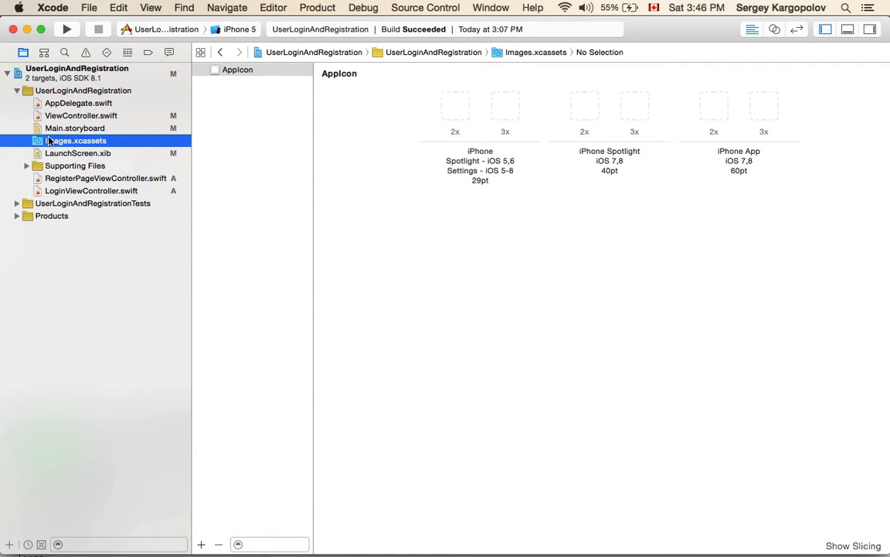
click(237, 70)
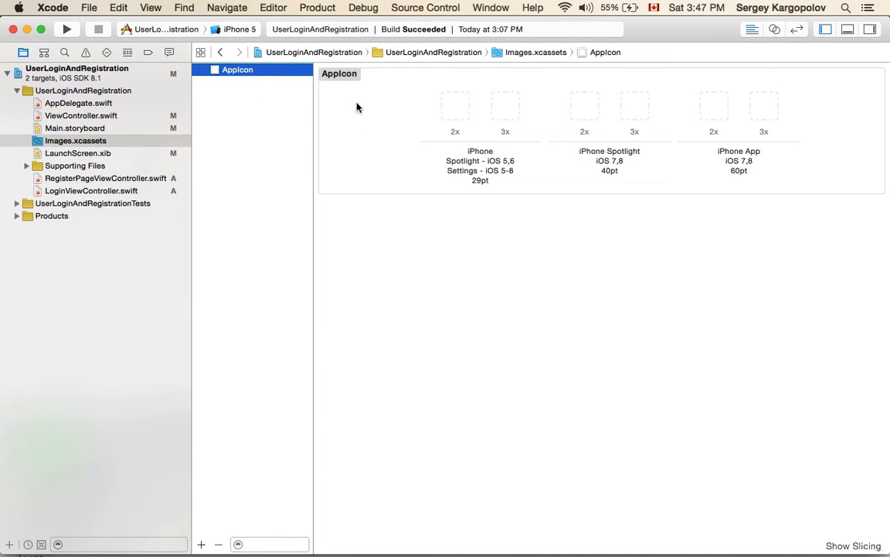
mouse_move(405, 89)
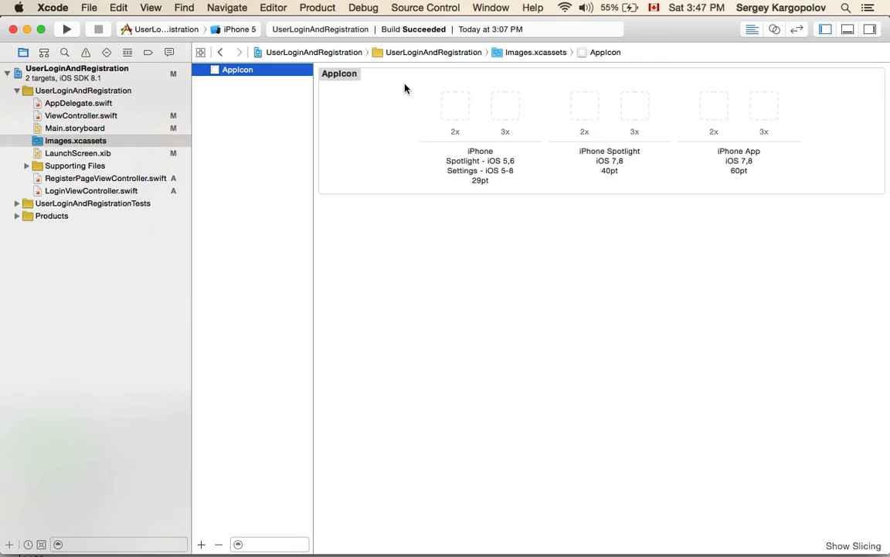
mouse_move(454, 108)
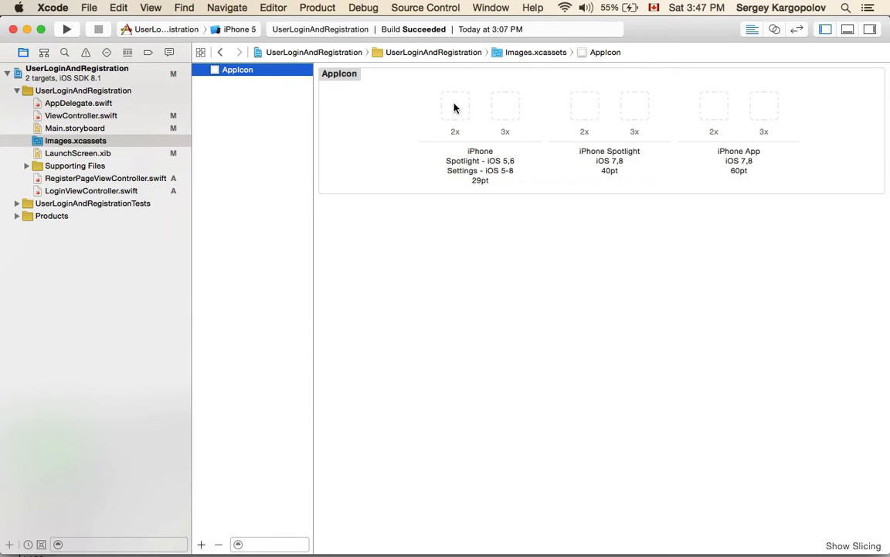
click(585, 109)
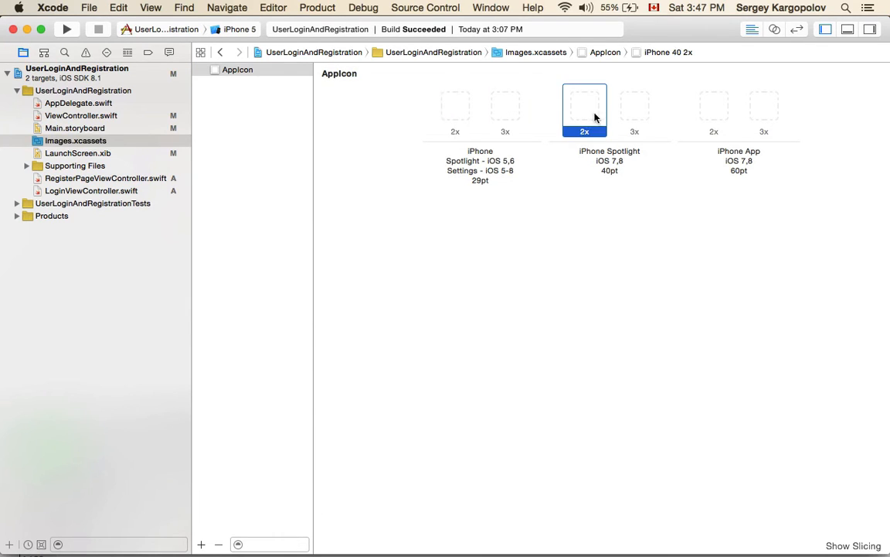
click(764, 109)
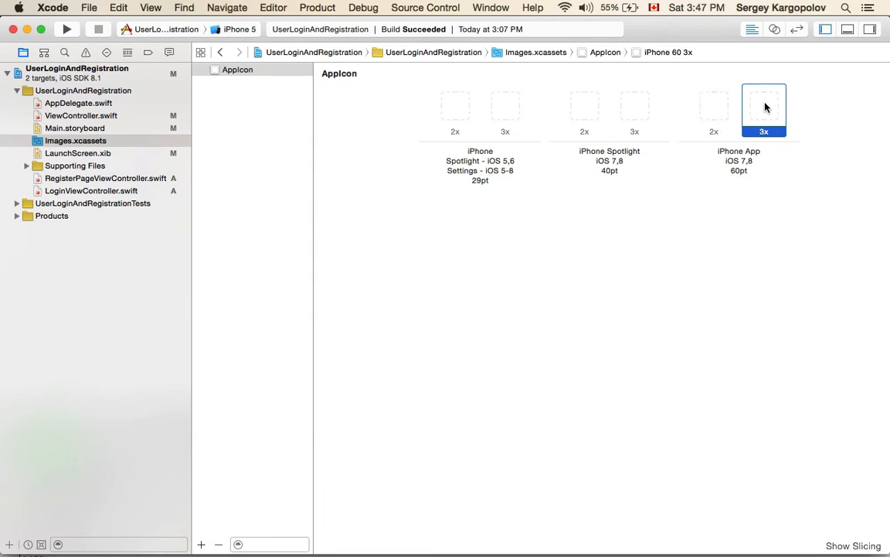
mouse_move(463, 124)
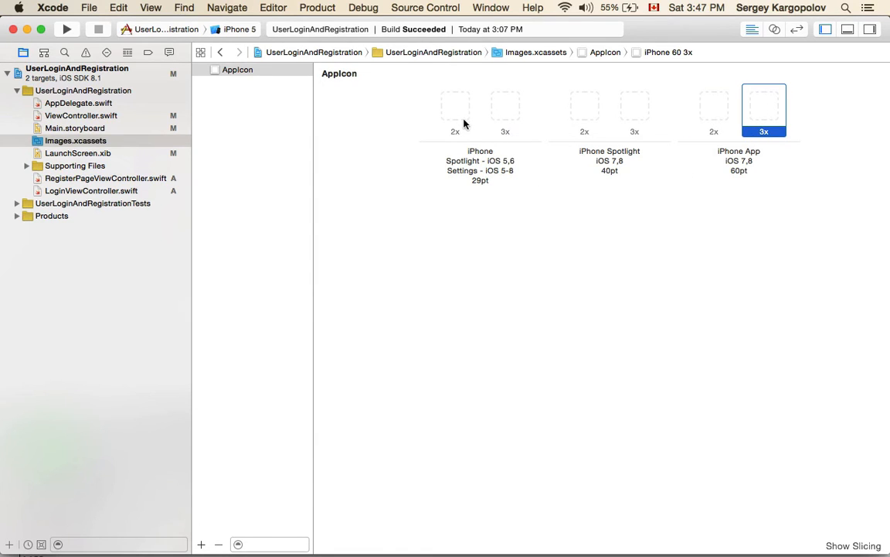
click(505, 108)
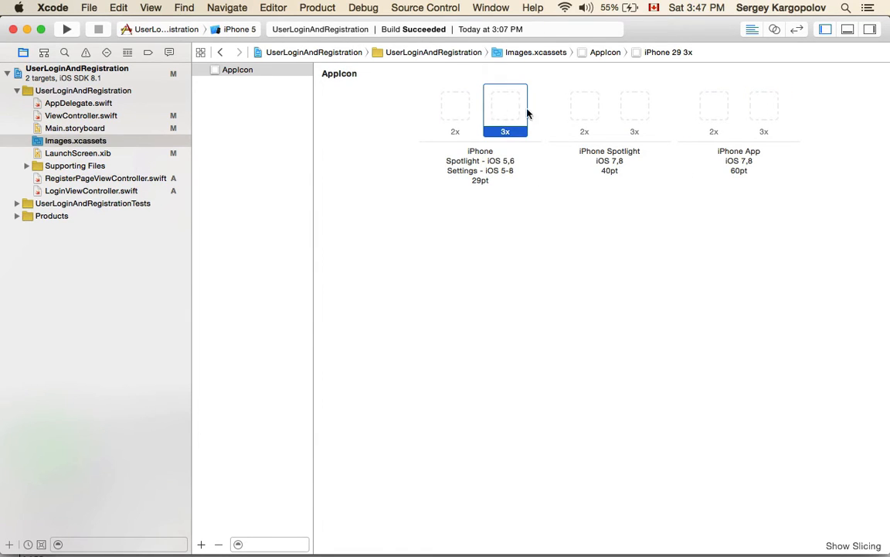
mouse_move(452, 111)
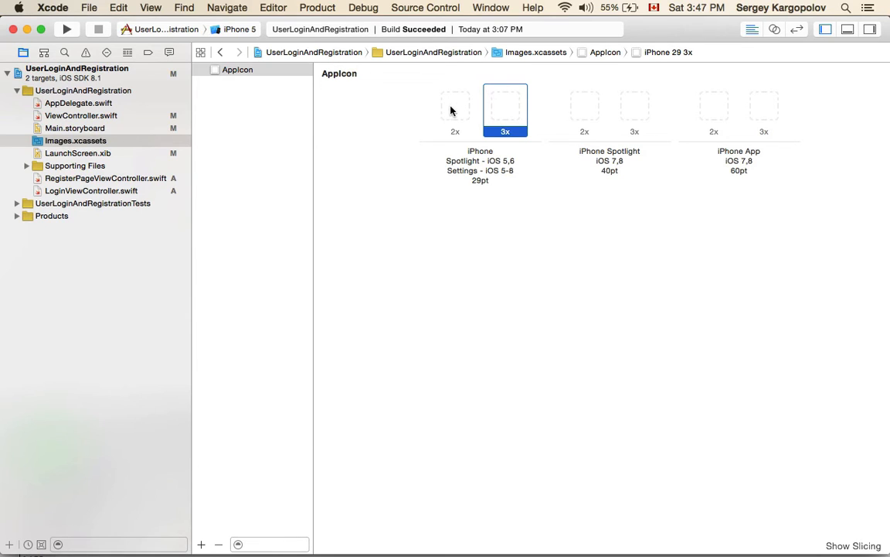
click(456, 111)
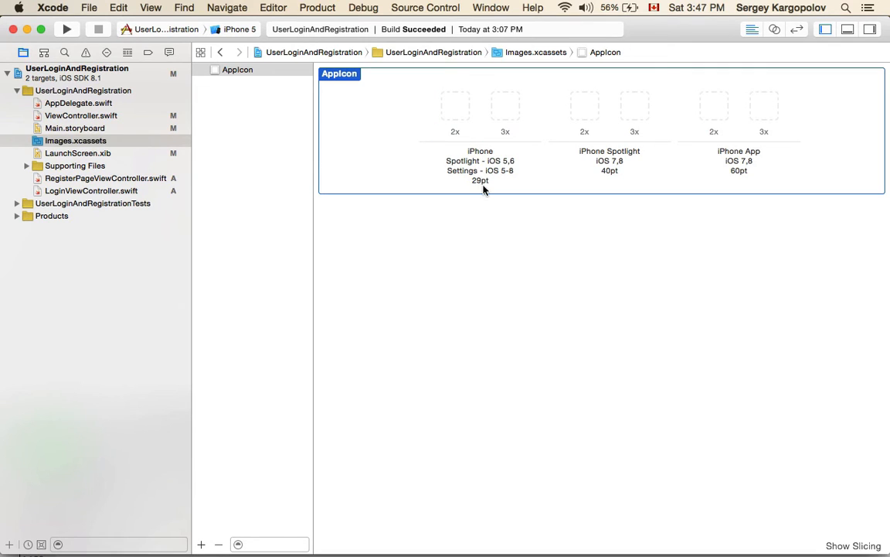
mouse_move(478, 187)
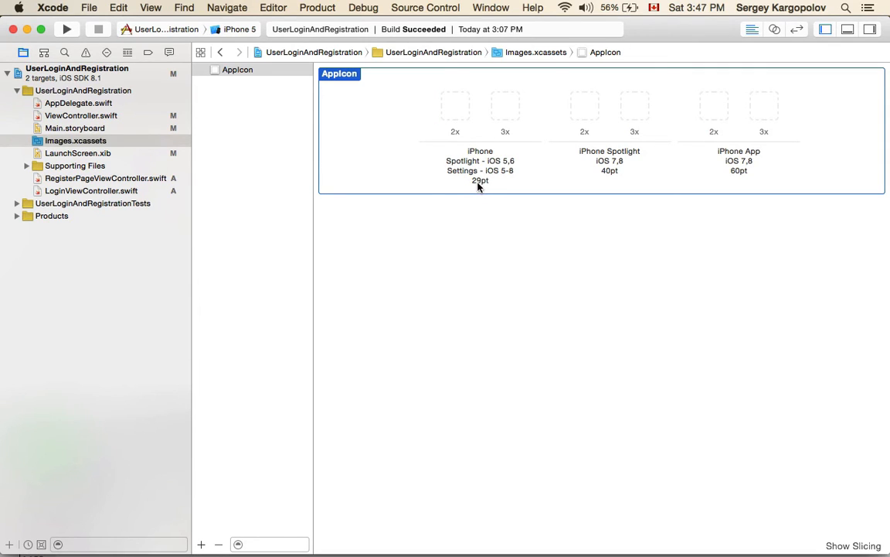
mouse_move(482, 187)
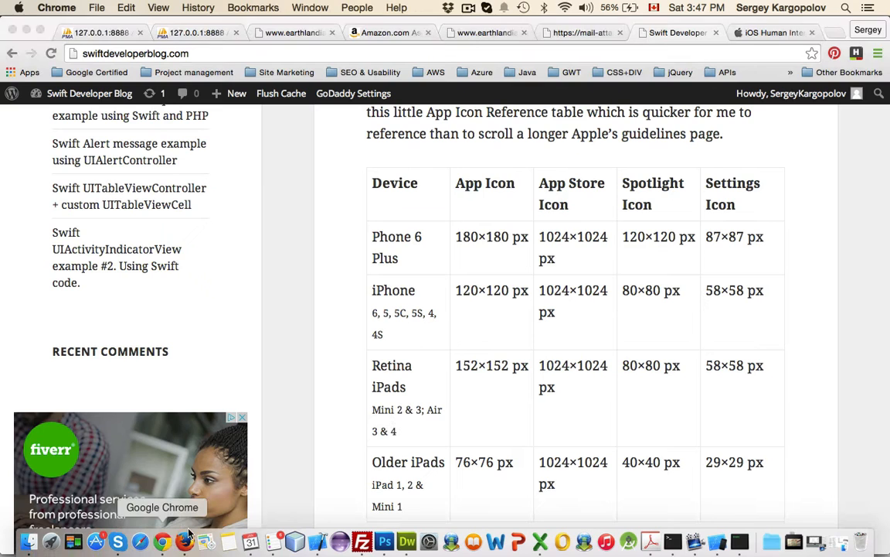
- Recheck Apple's icon size table against the blog's table, then return to Xcode
click(791, 93)
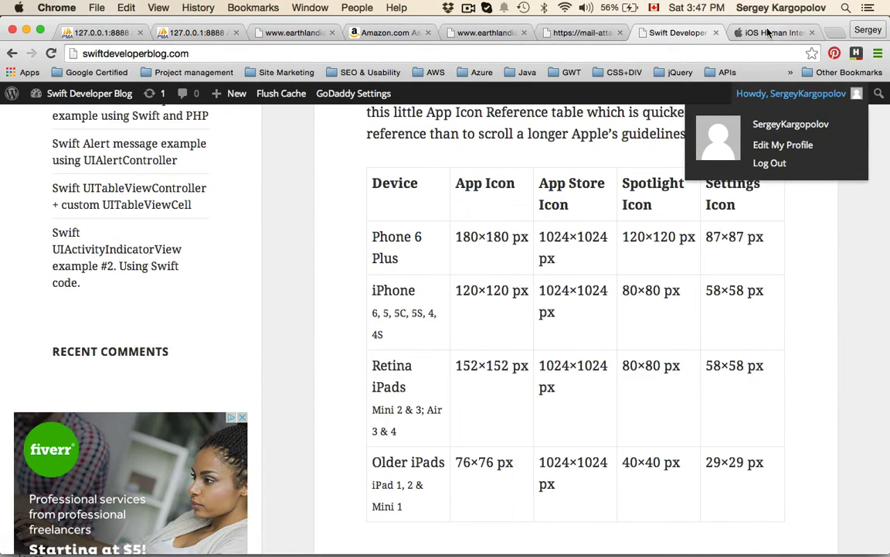
click(769, 33)
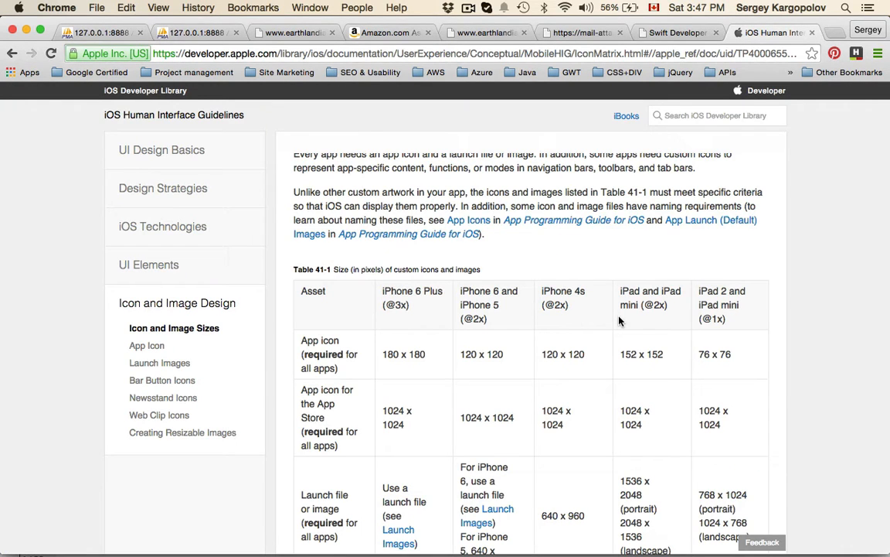
scroll(down, 3)
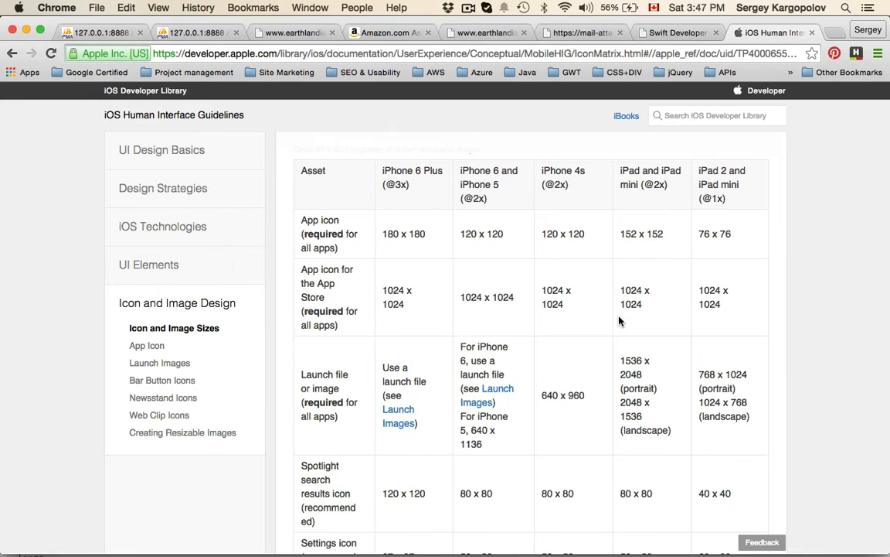
click(676, 33)
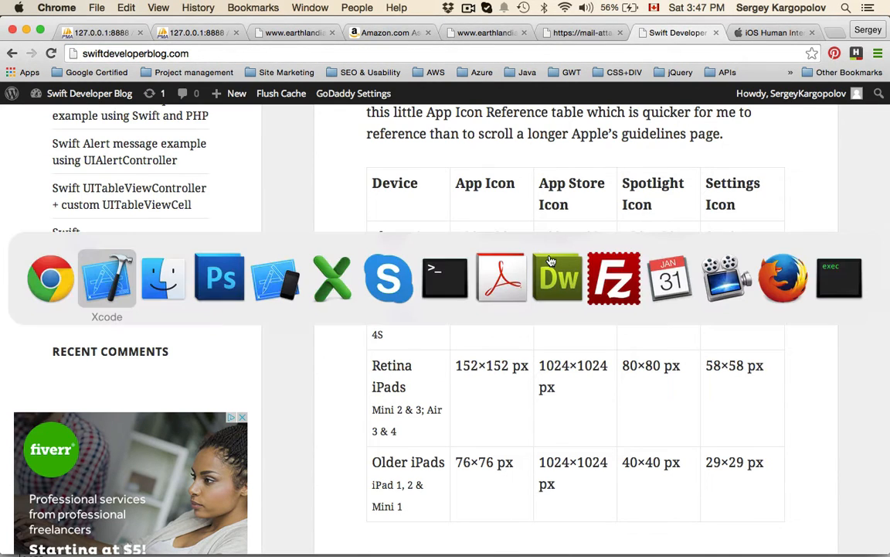
click(107, 279)
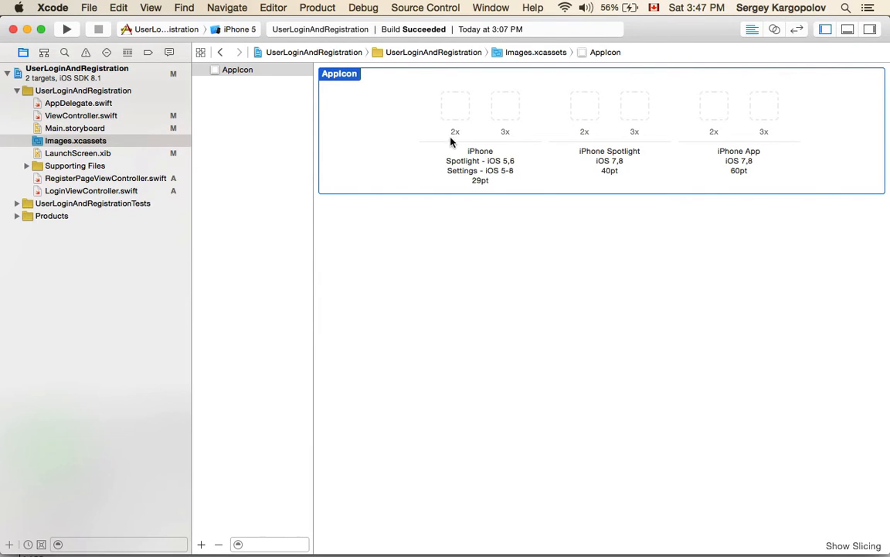
mouse_move(453, 138)
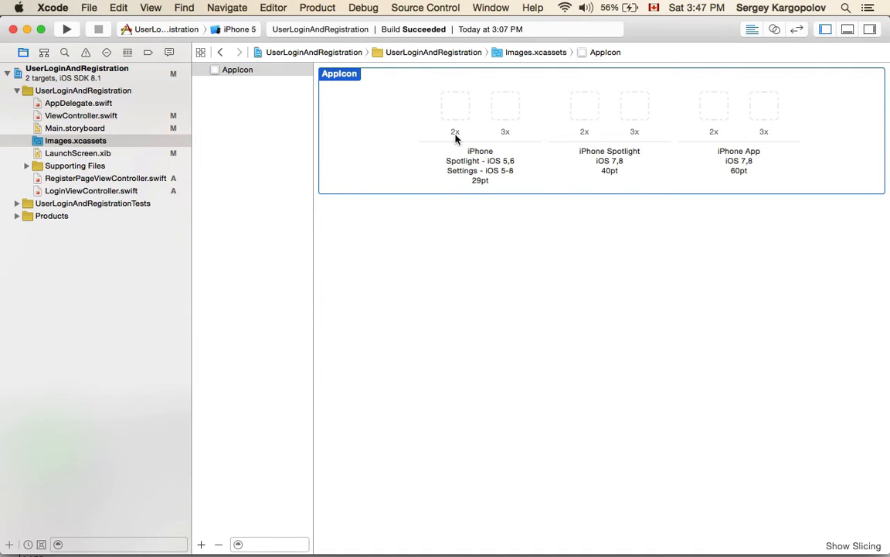
mouse_move(462, 131)
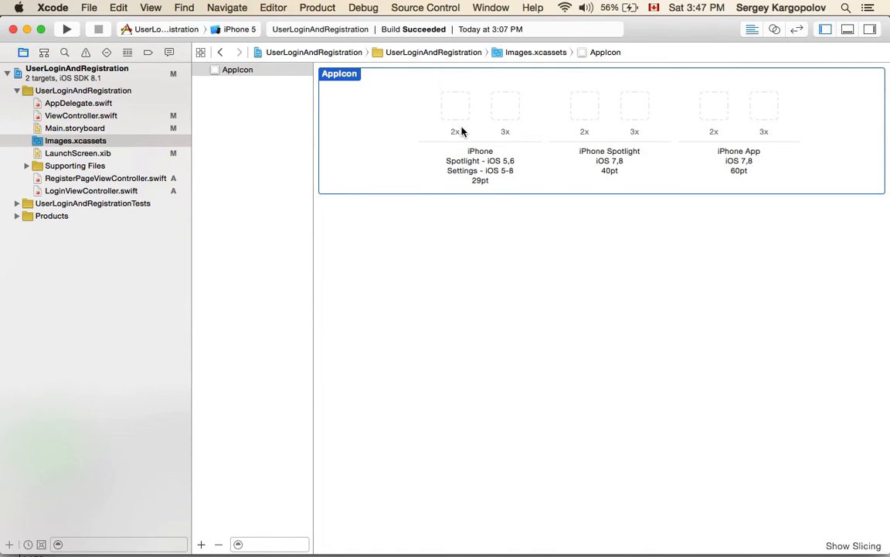
mouse_move(507, 121)
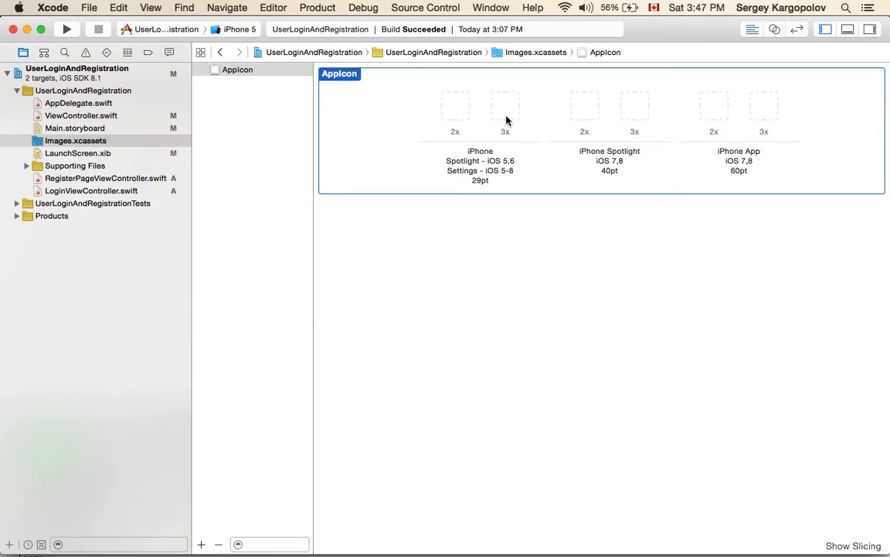
click(506, 109)
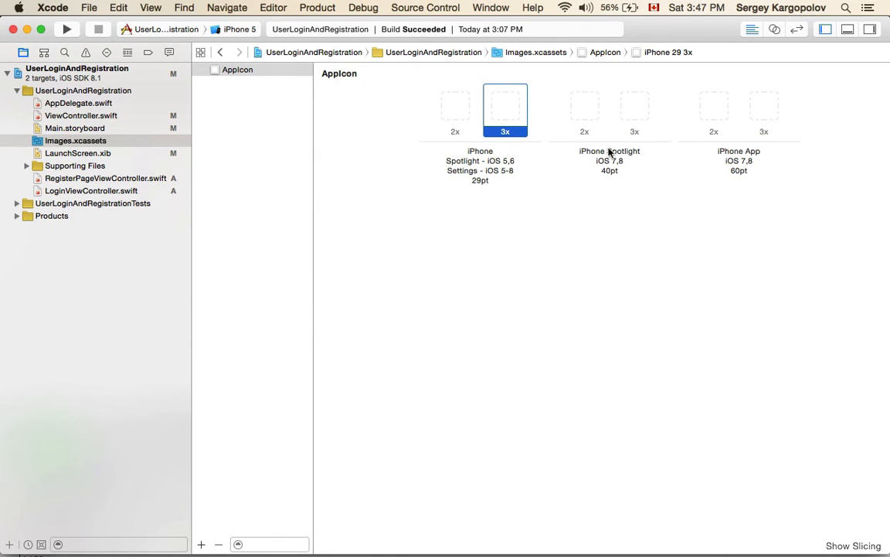
click(584, 111)
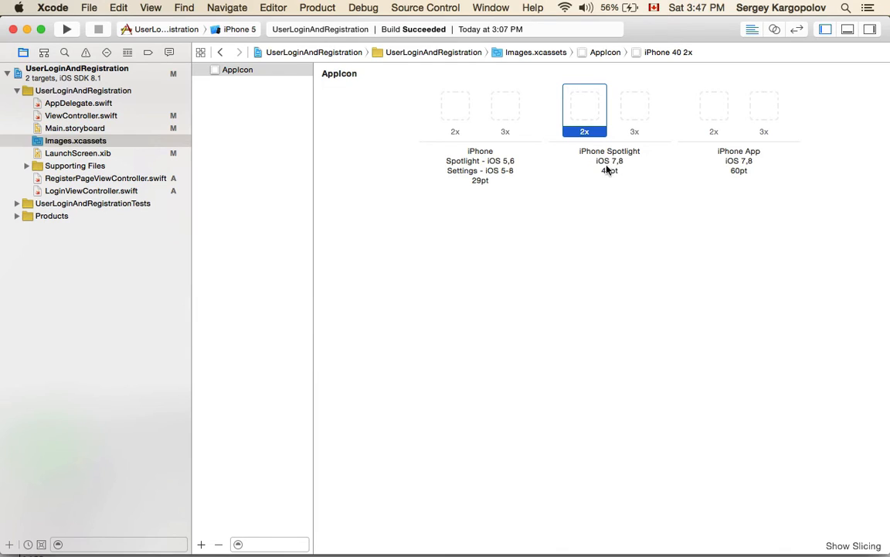
mouse_move(632, 130)
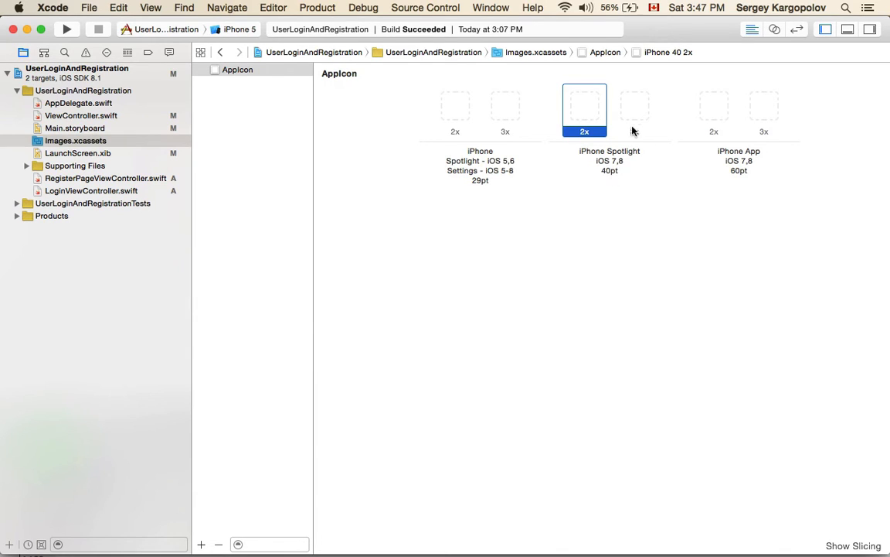
click(635, 110)
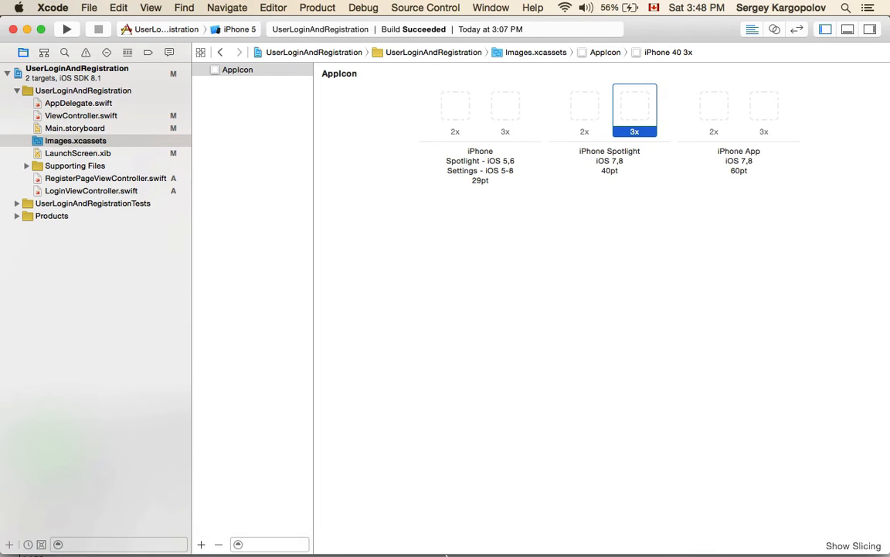
mouse_move(409, 524)
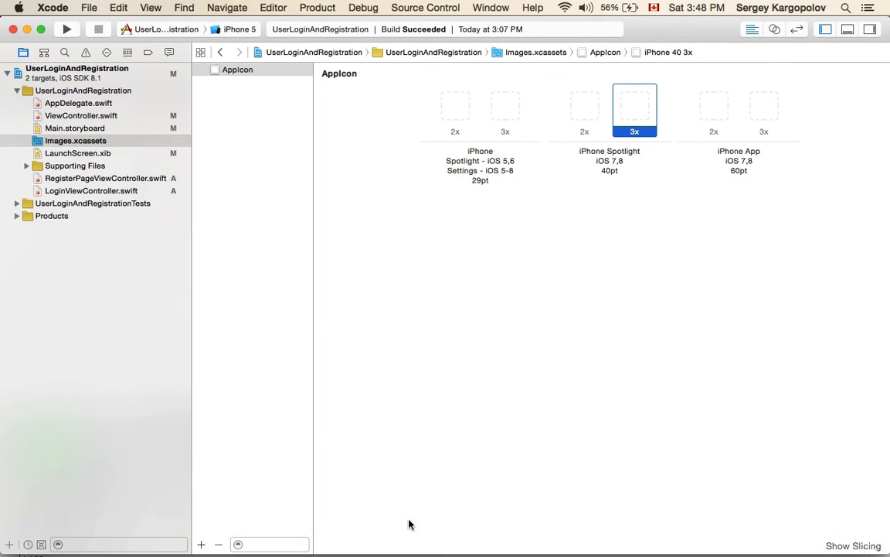
click(384, 540)
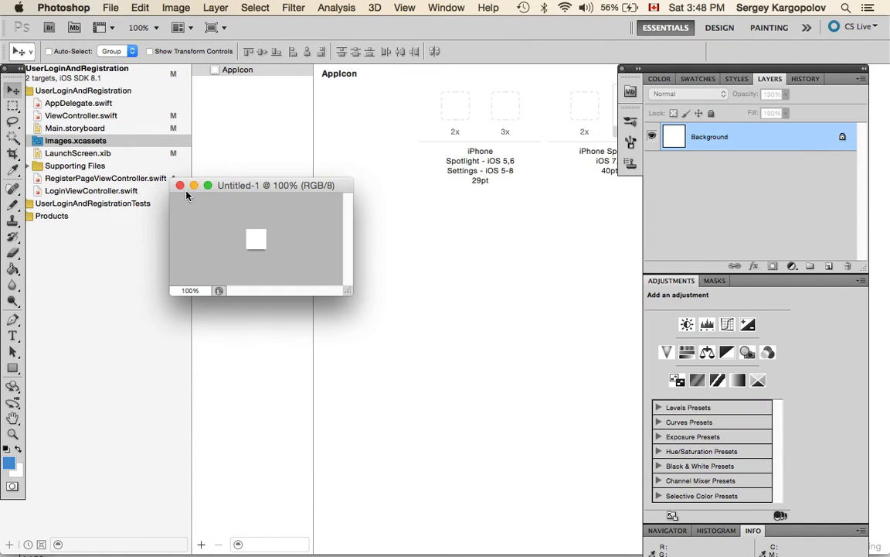
- Close Untitled-1 and create a new 180 × 180 document
click(180, 185)
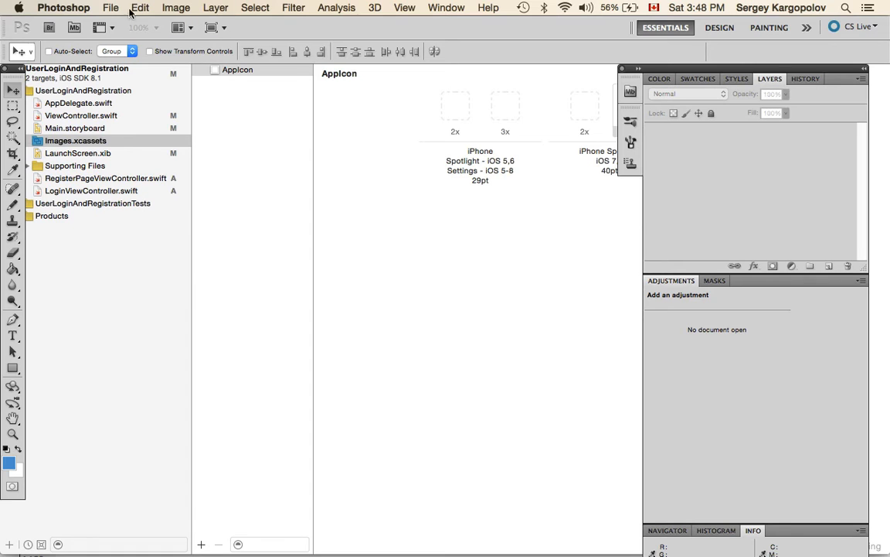
click(111, 8)
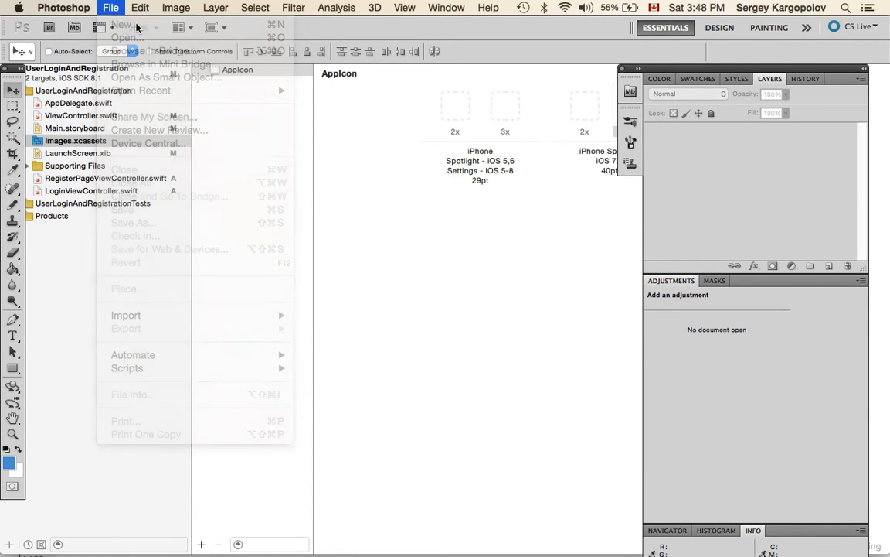
click(121, 25)
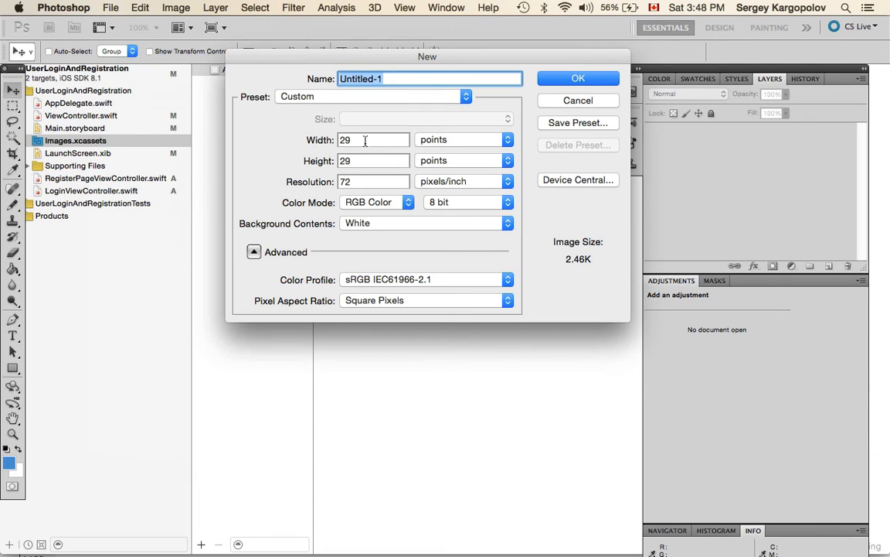
click(373, 139)
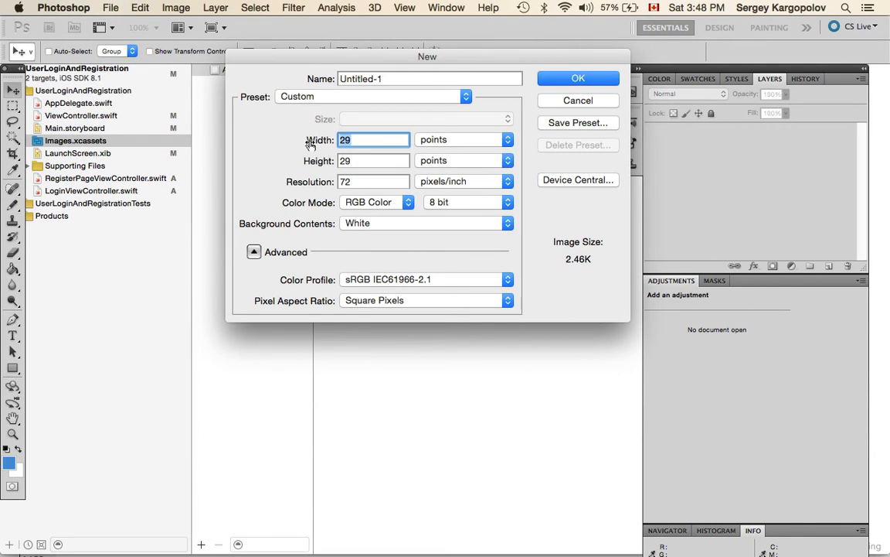
mouse_move(370, 152)
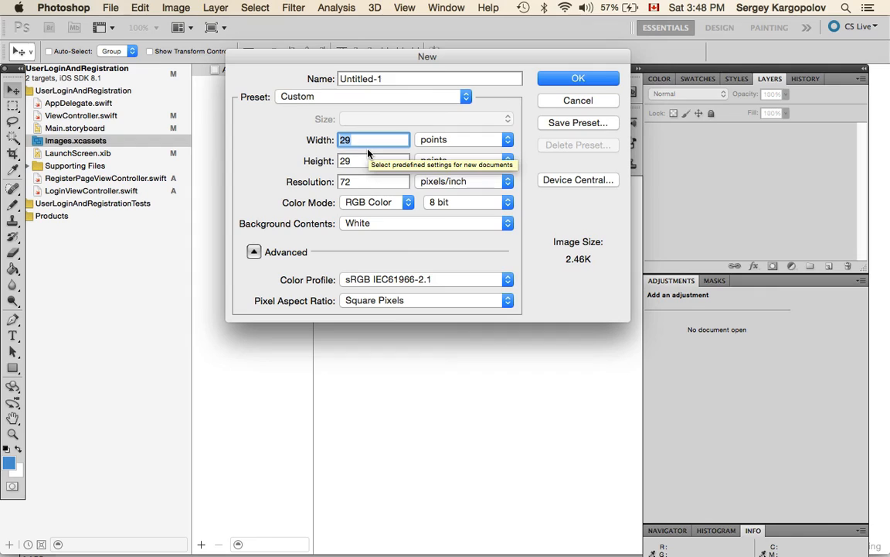
text(180)
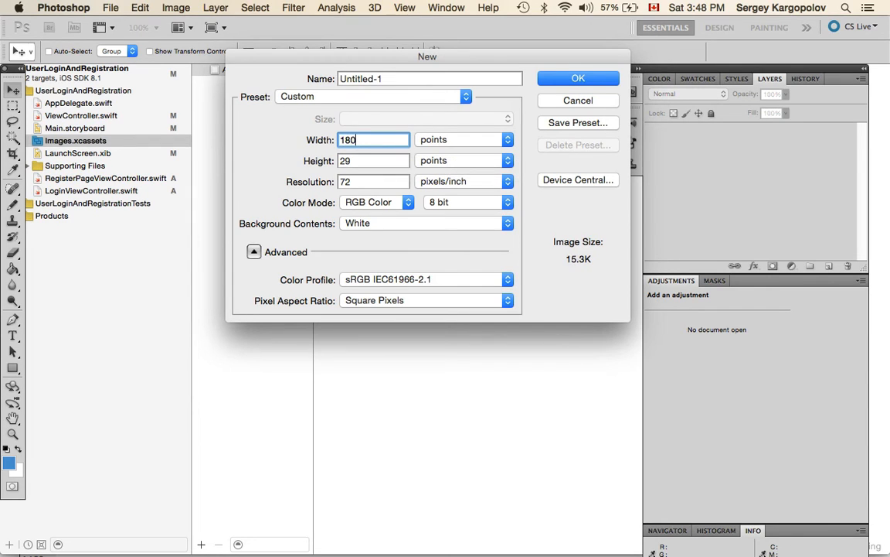
click(373, 160)
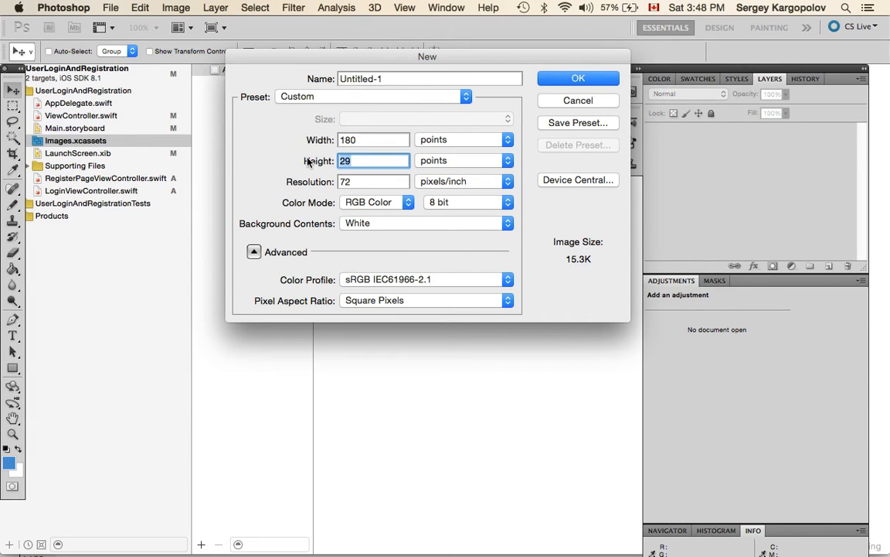
text(180)
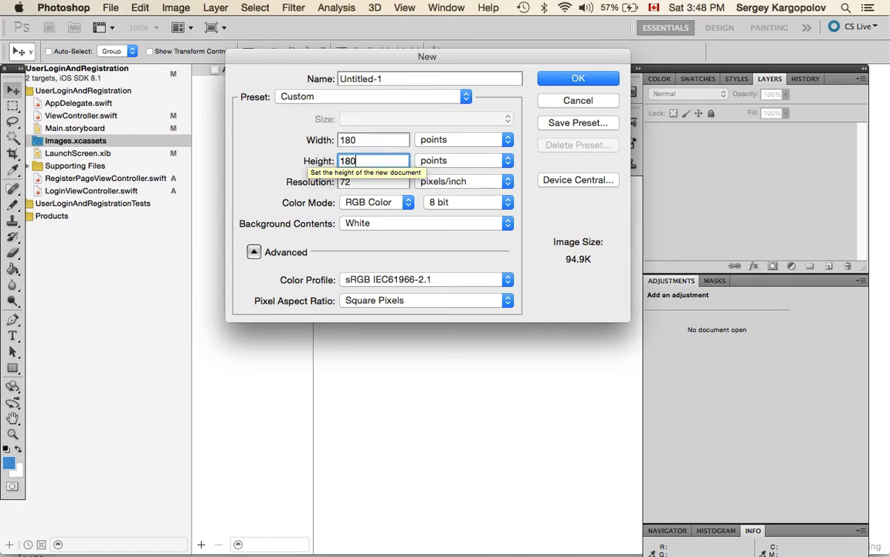
mouse_move(578, 80)
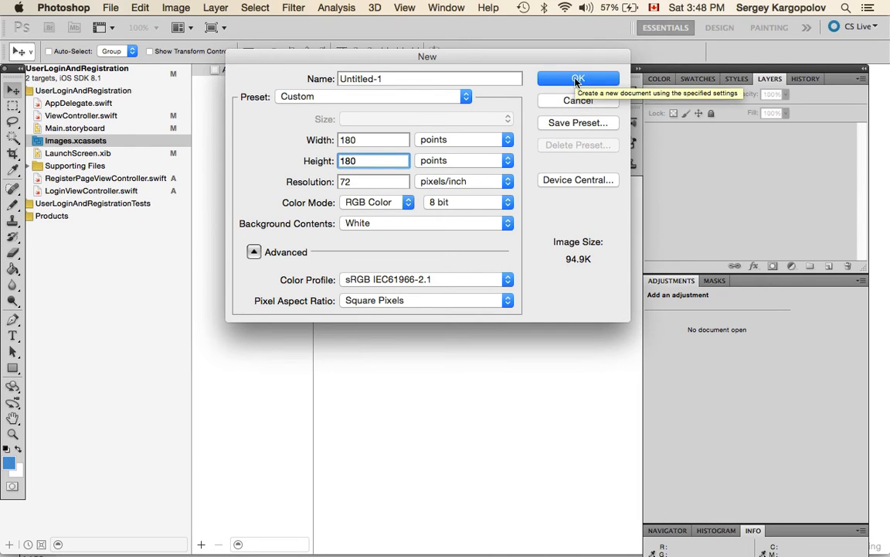
click(578, 79)
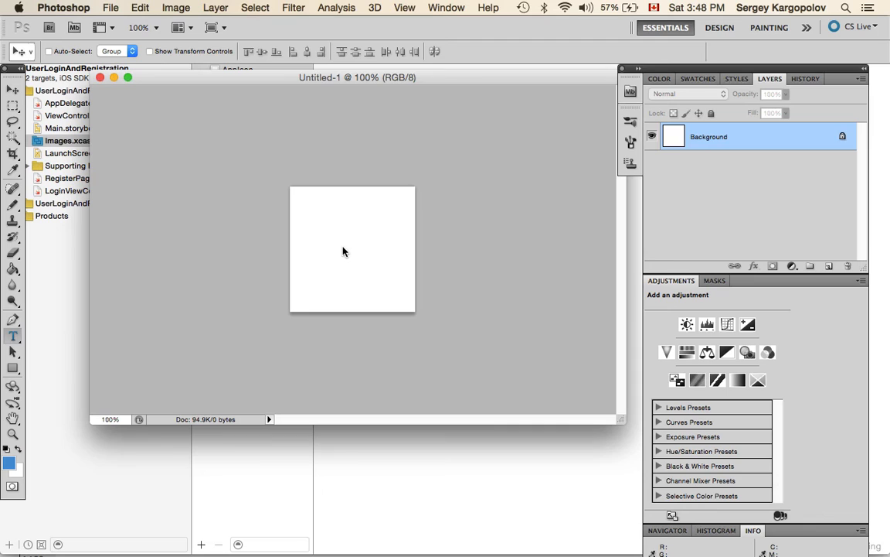
mouse_move(352, 249)
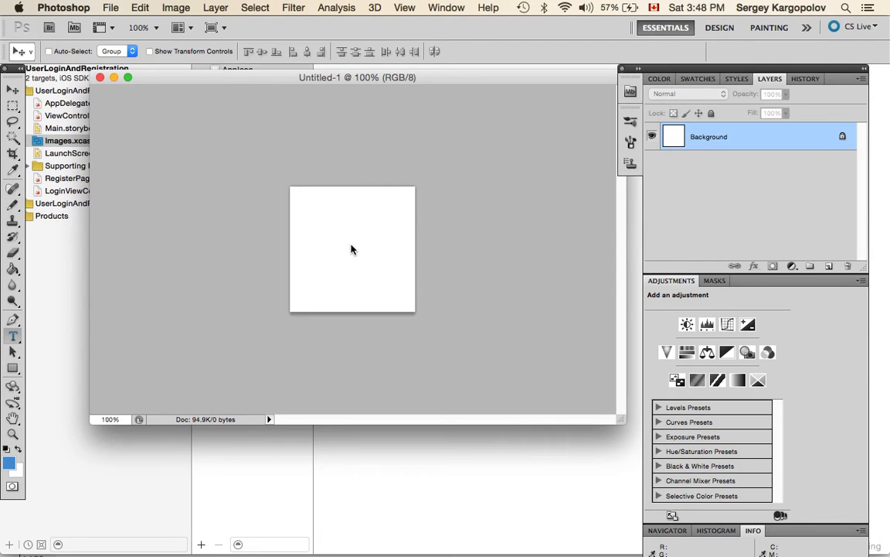
- Type a blue letter R on the canvas and drag it to the centre
click(351, 232)
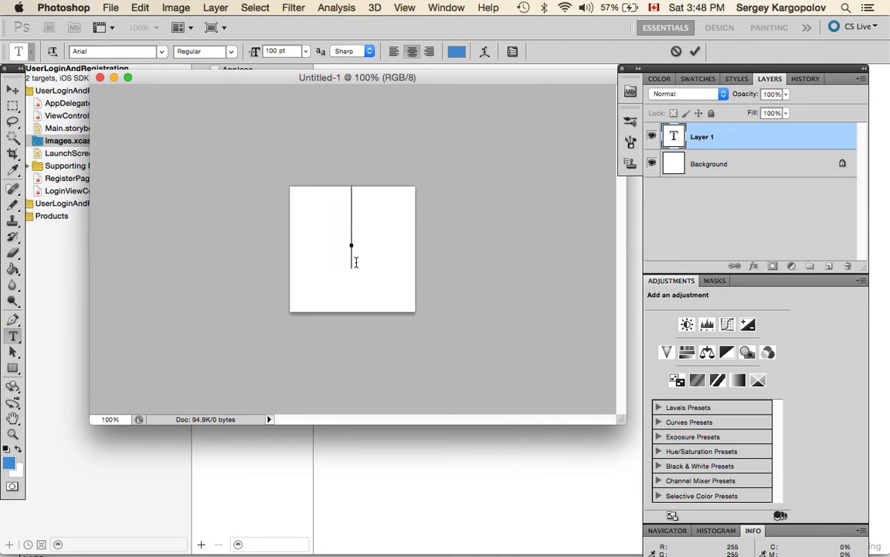
text(R)
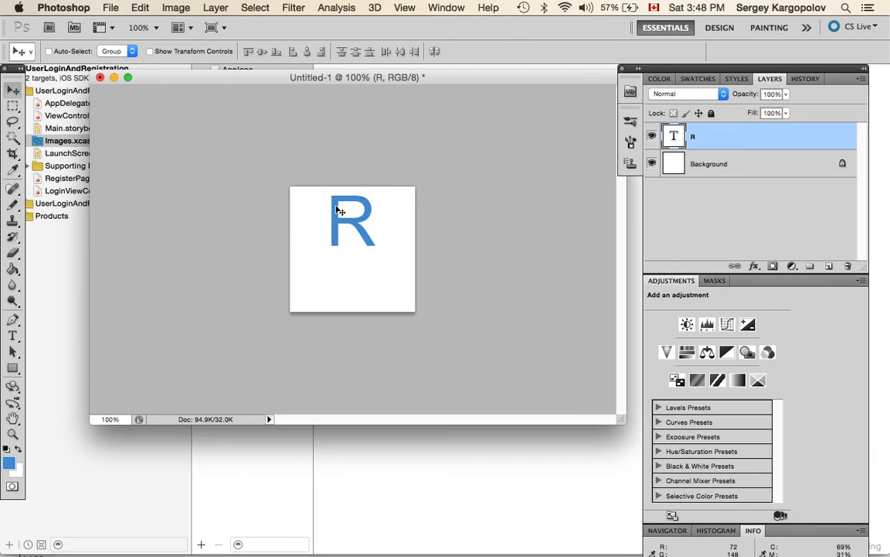
drag(352, 220, 354, 248)
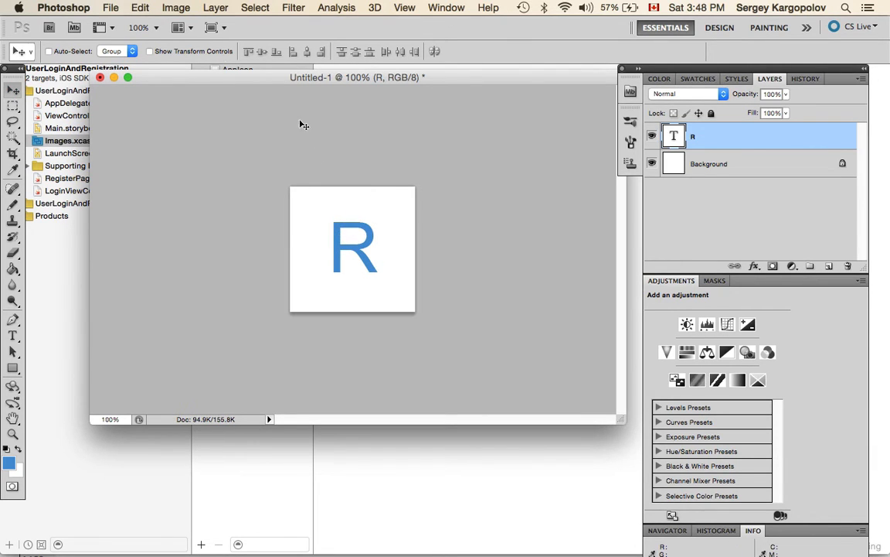
mouse_move(468, 296)
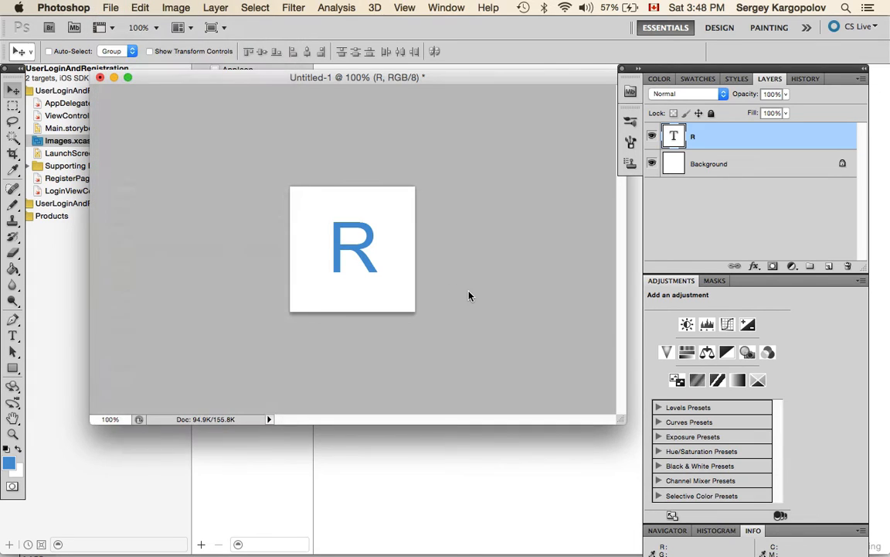
click(110, 7)
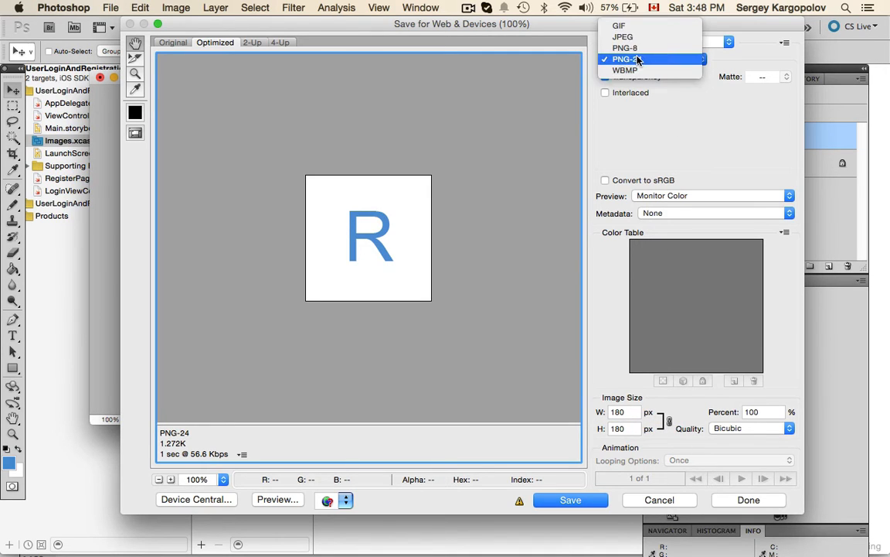
- Export as PNG-24 named icon-180x180.png into a new Desktop folder 'icons'
click(628, 59)
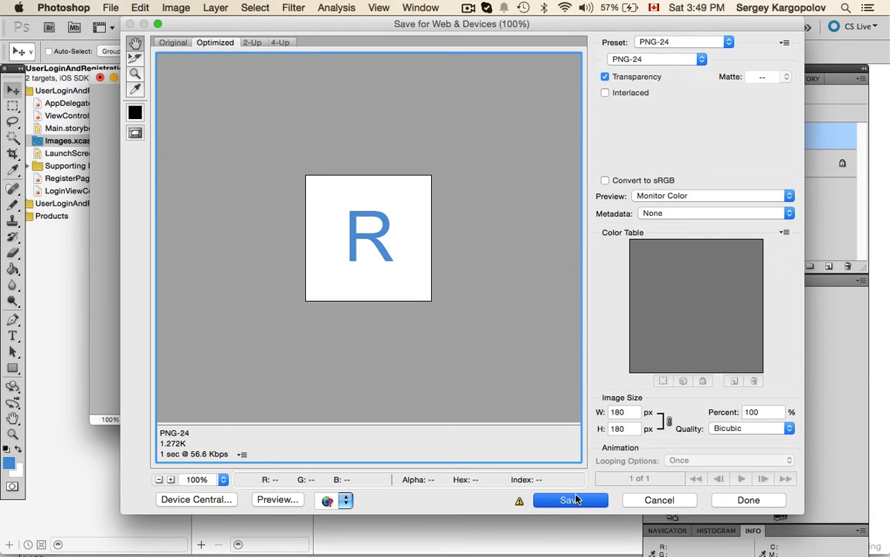
click(570, 500)
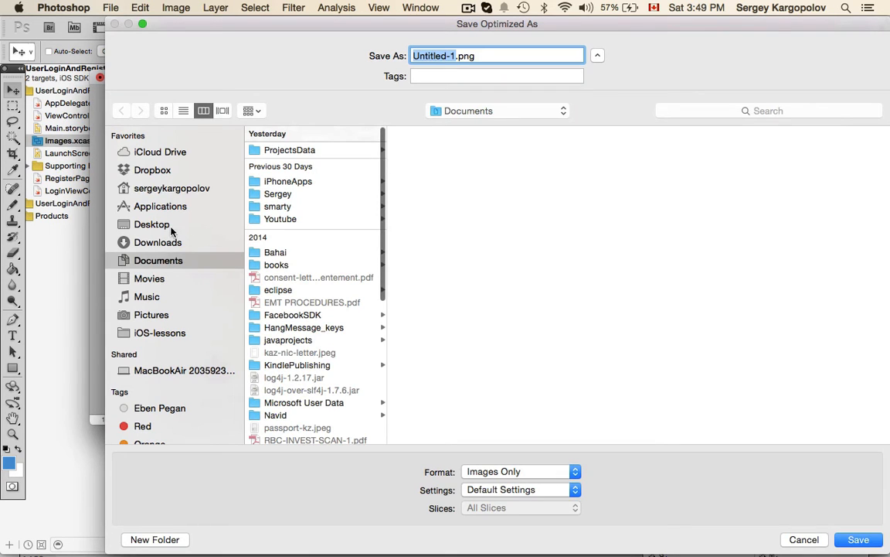
click(152, 224)
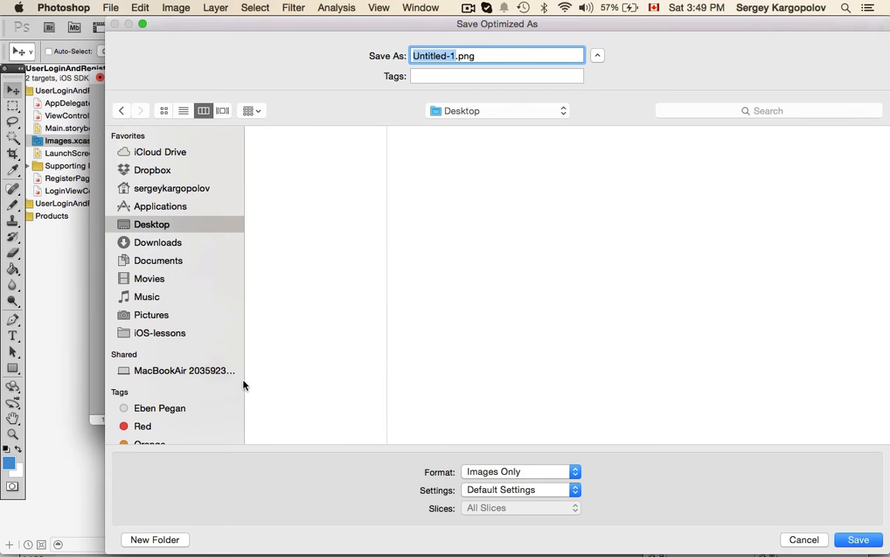
click(155, 540)
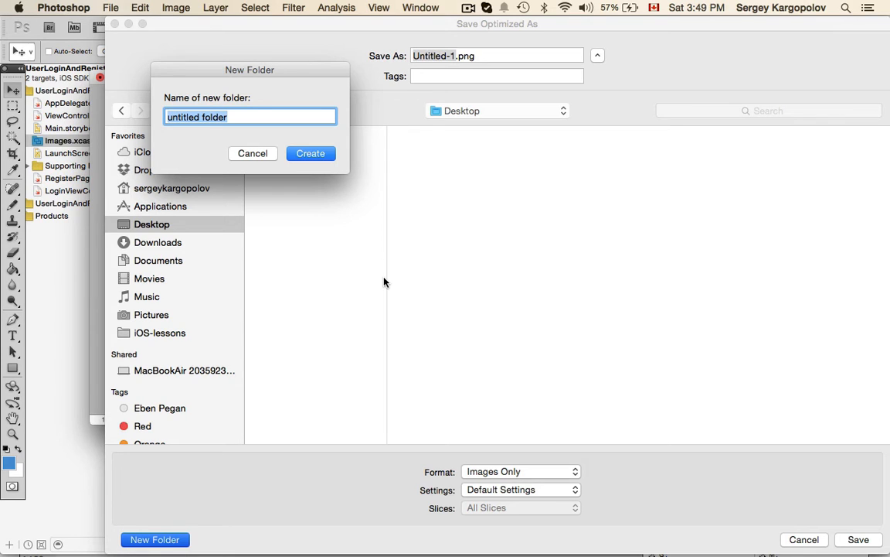
text(icons)
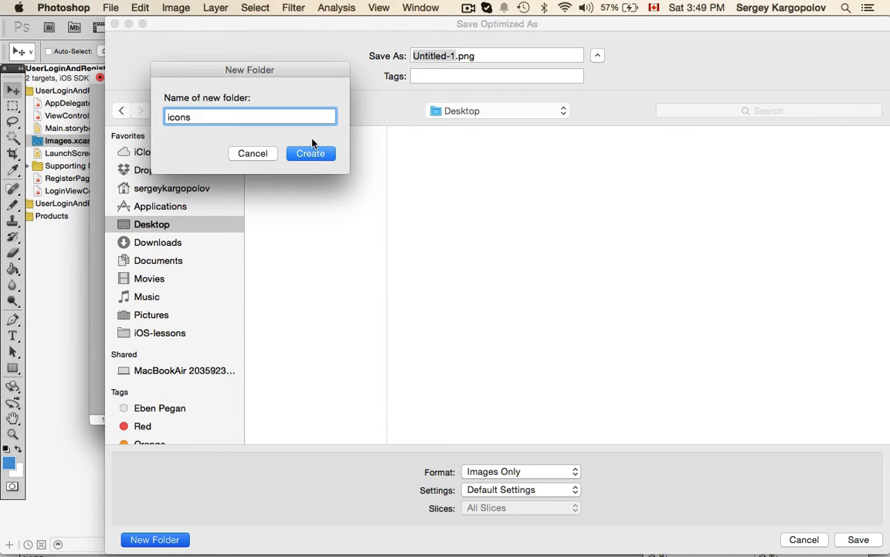
click(310, 153)
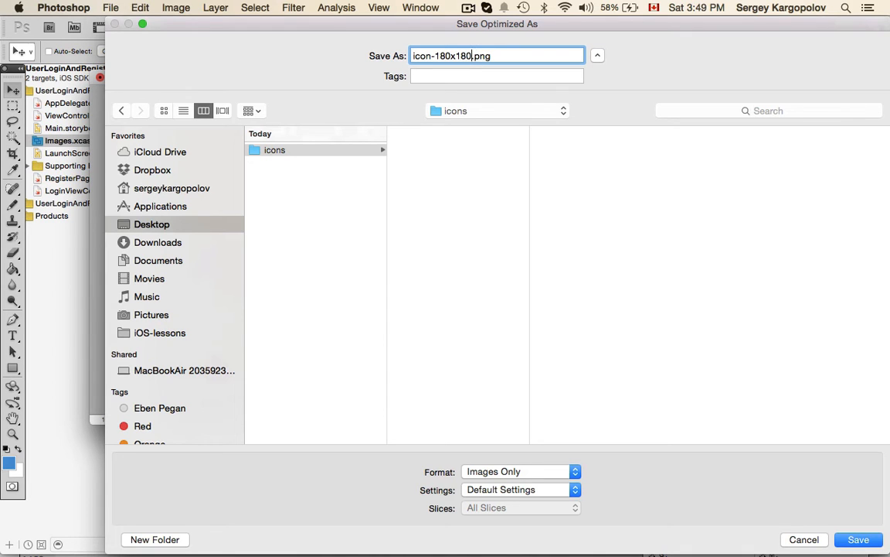
click(858, 539)
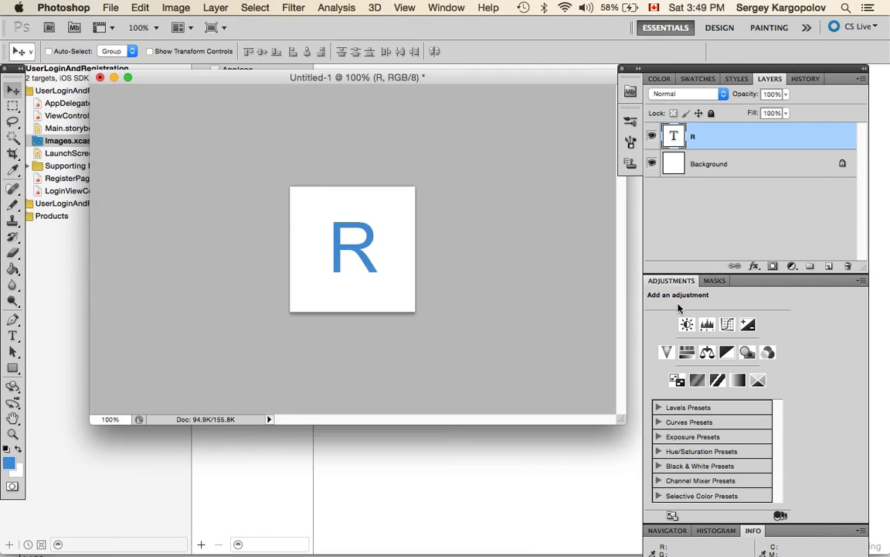
- Reopen Save for Web & Devices, set the width to 120 px, and save
click(111, 8)
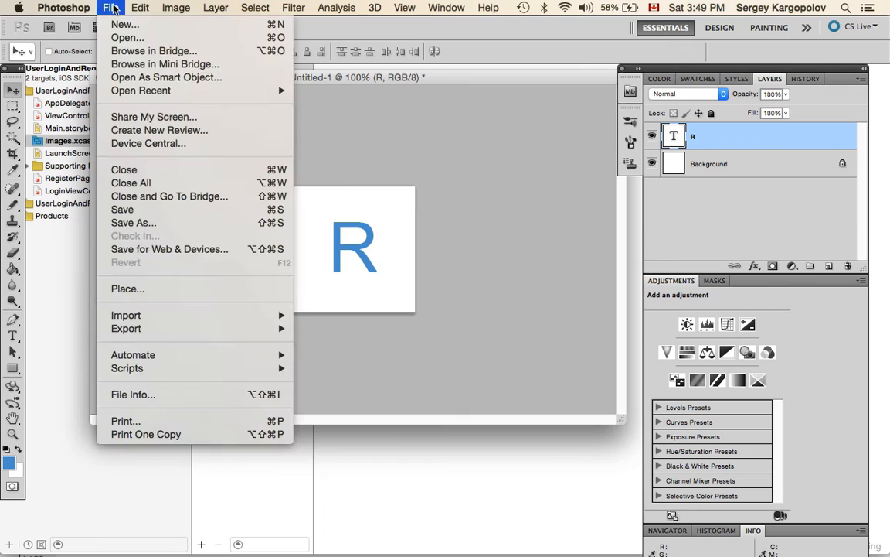
click(170, 248)
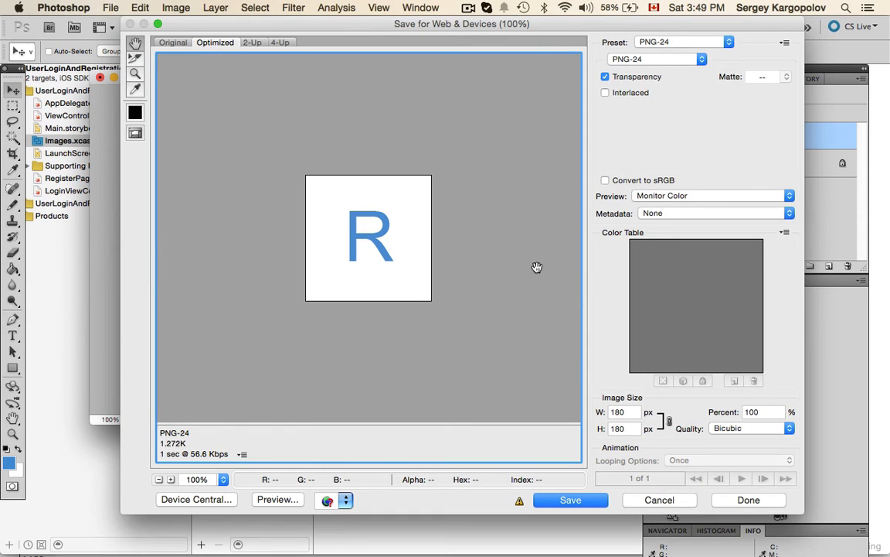
click(619, 411)
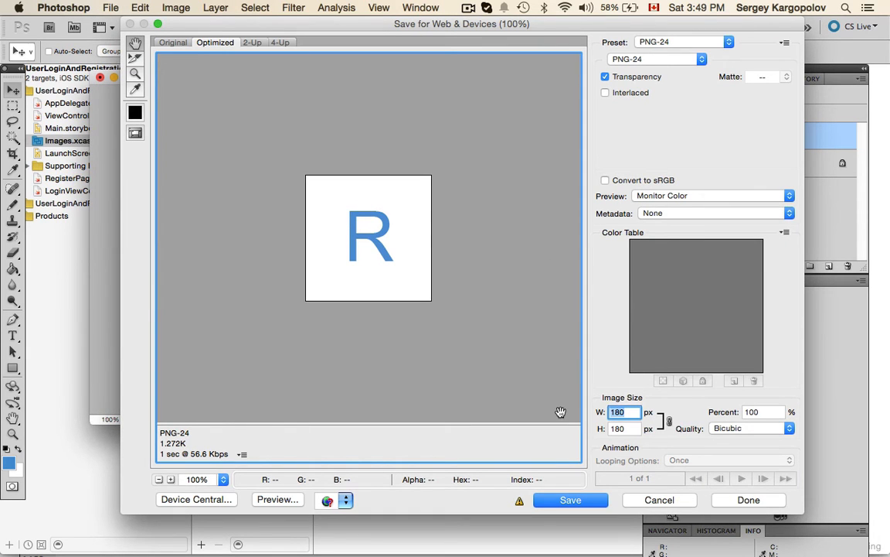
text(120)
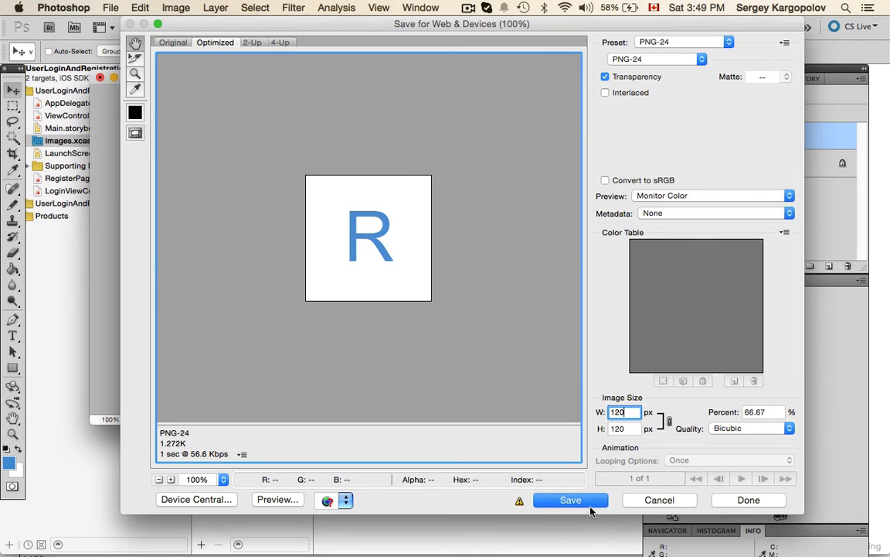
click(571, 499)
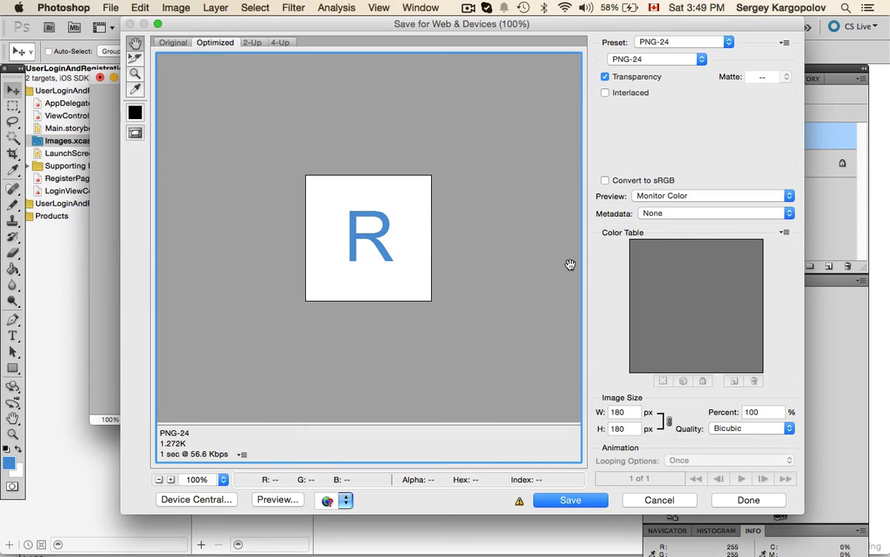
mouse_move(614, 355)
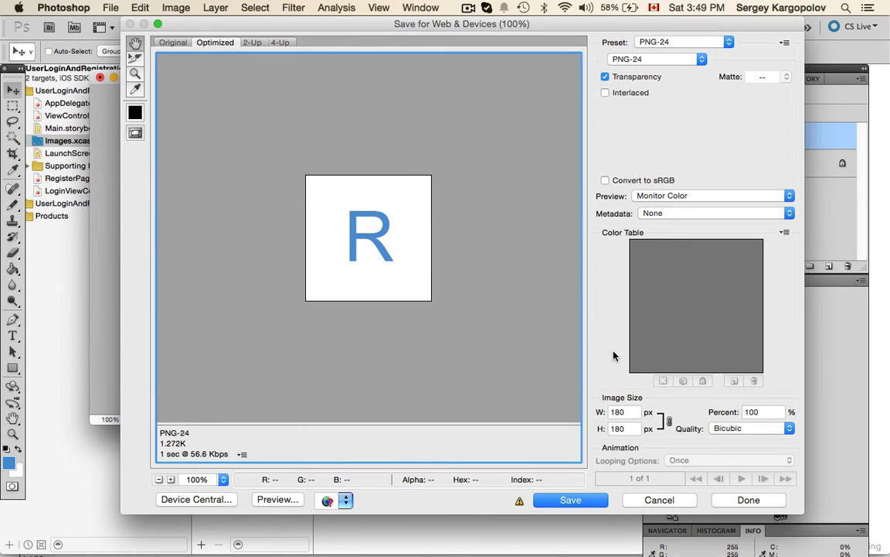
- Set the export width to 80 px and save it as icon-80x80.png
click(622, 411)
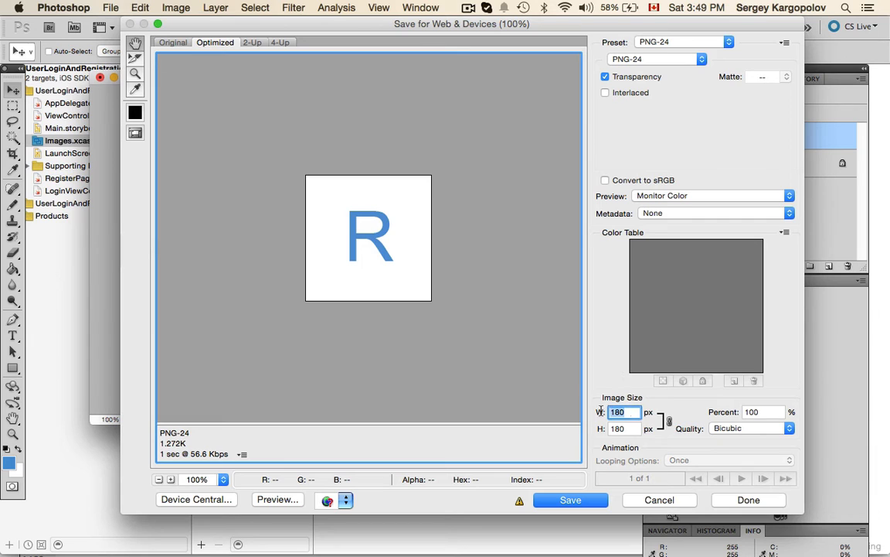
text(80)
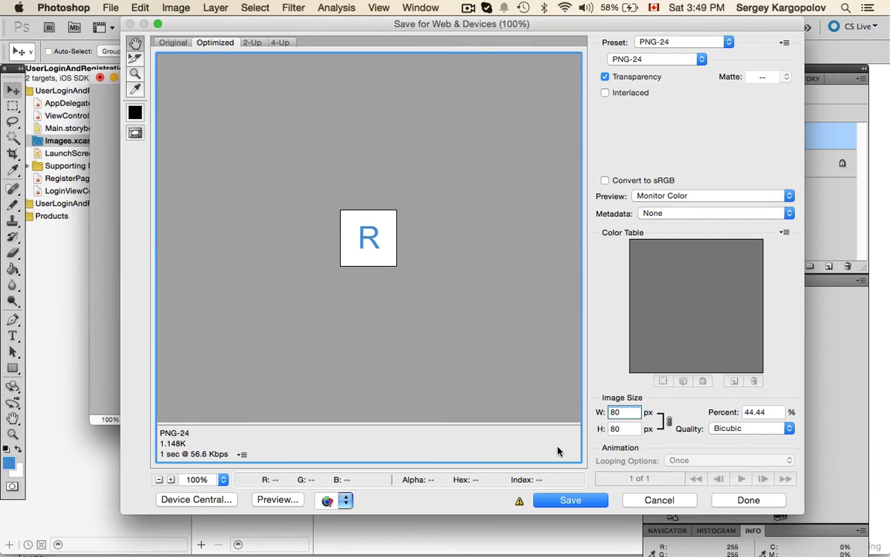
click(570, 499)
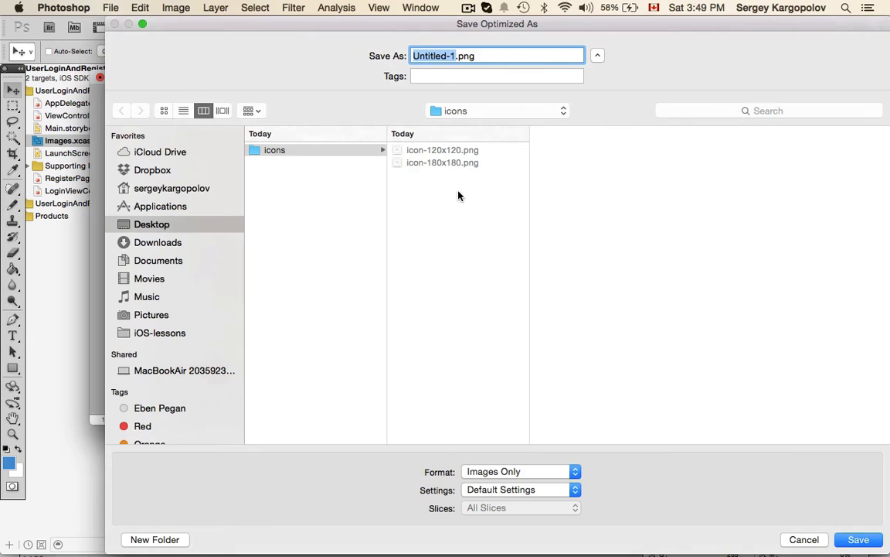
text(icon-180x180.png)
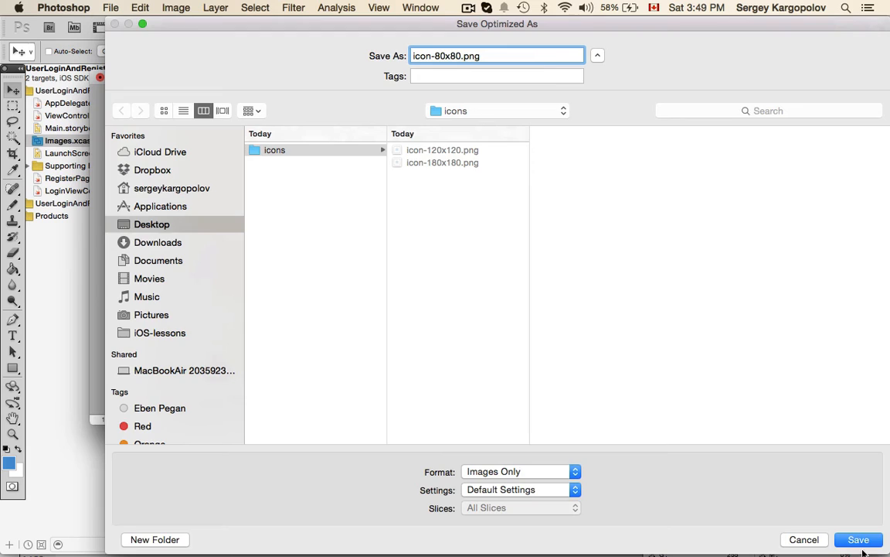
click(858, 539)
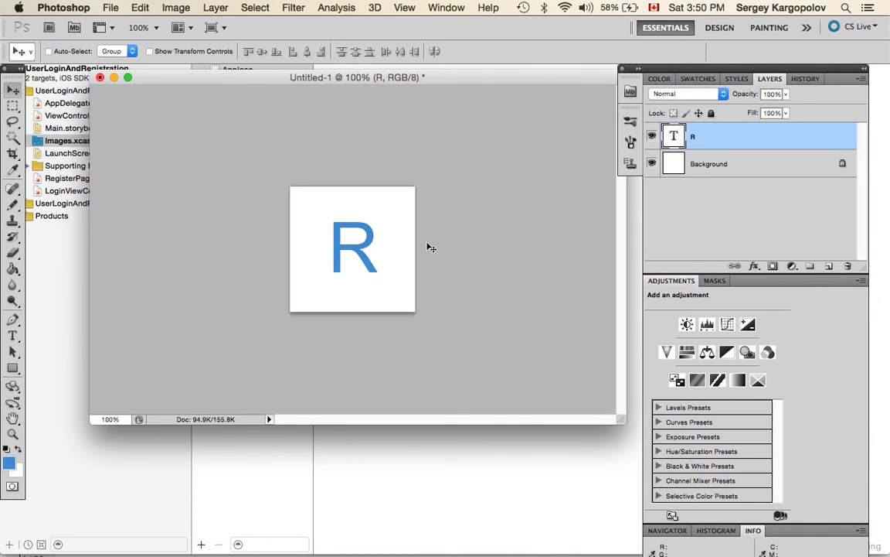
- Reopen web export, set width to 87 px, and save icon-87x87.png into icons
click(111, 7)
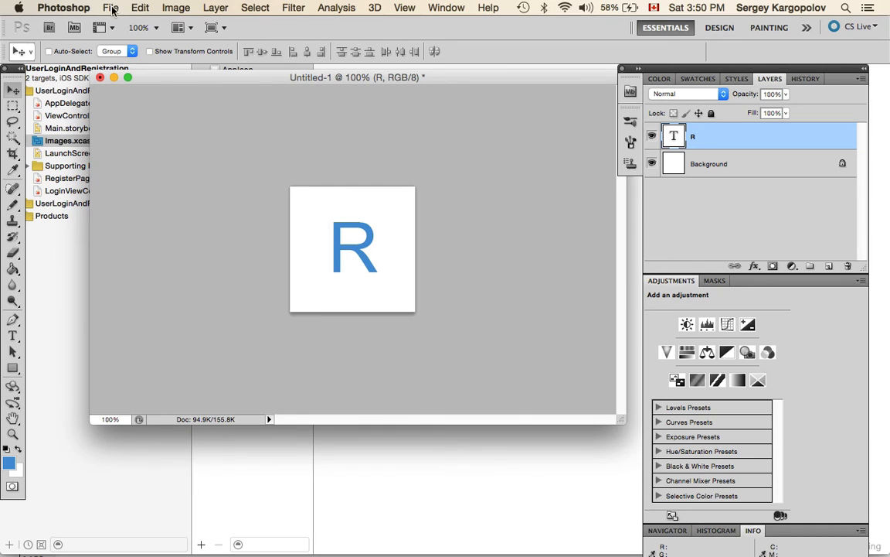
click(110, 8)
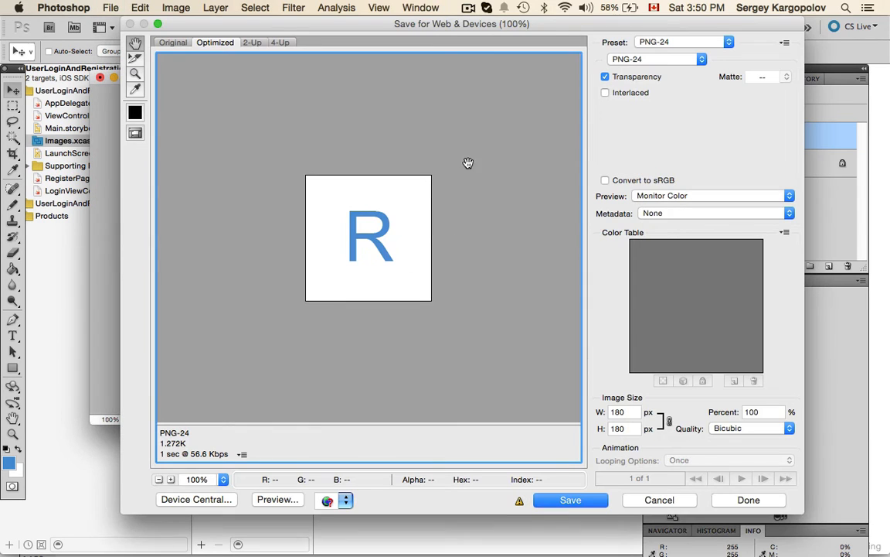
mouse_move(605, 345)
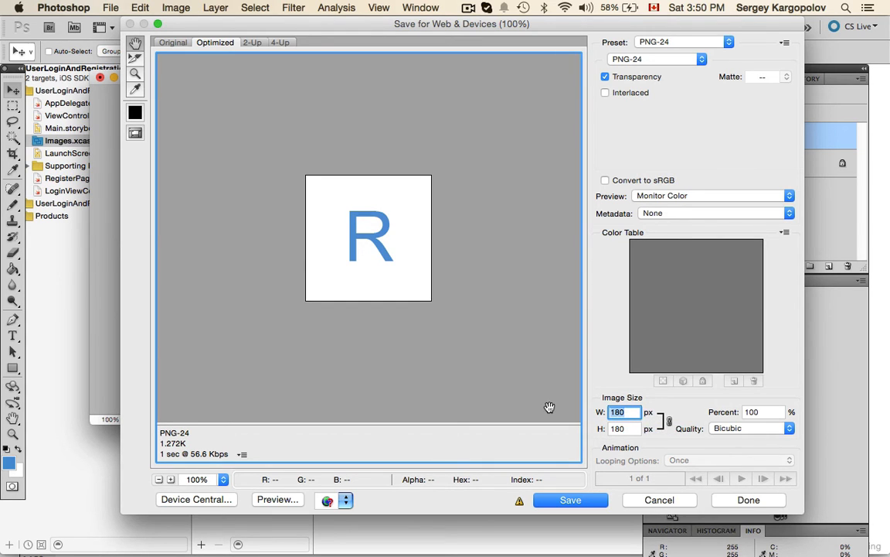
text(87)
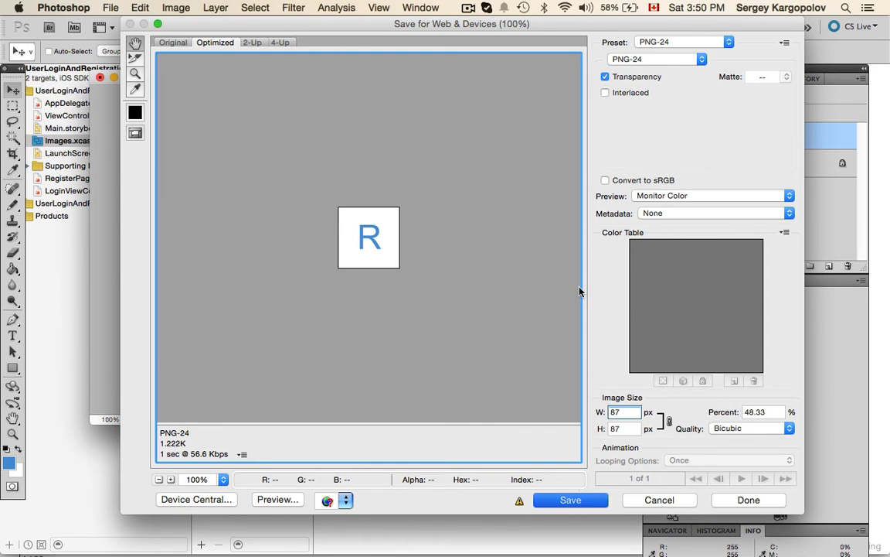
click(571, 500)
text(icon-87x87.png)
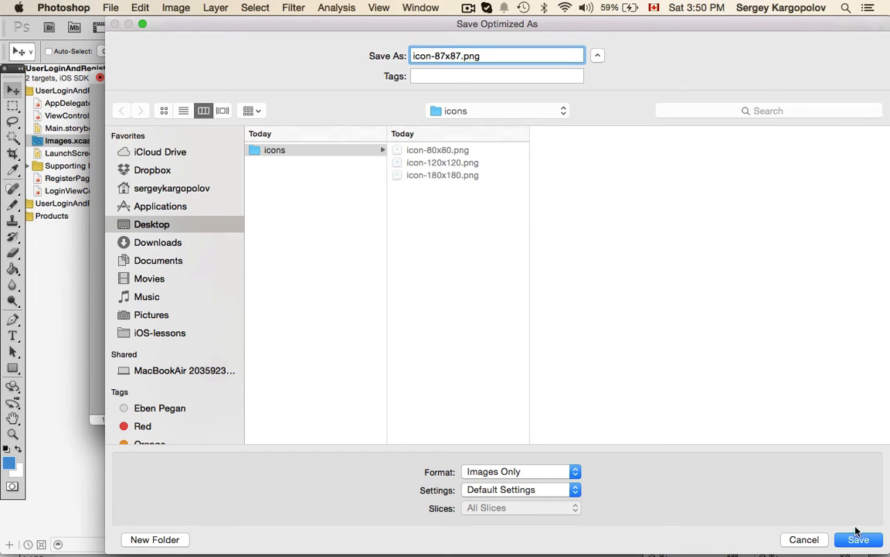
click(858, 539)
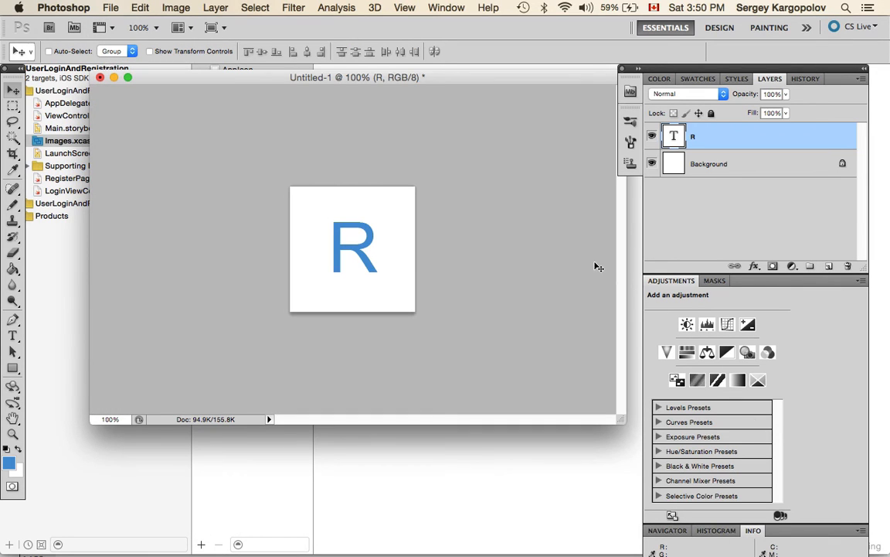
- Export the R icon via Save for Web at width 58 as icon-58x58.png
click(111, 8)
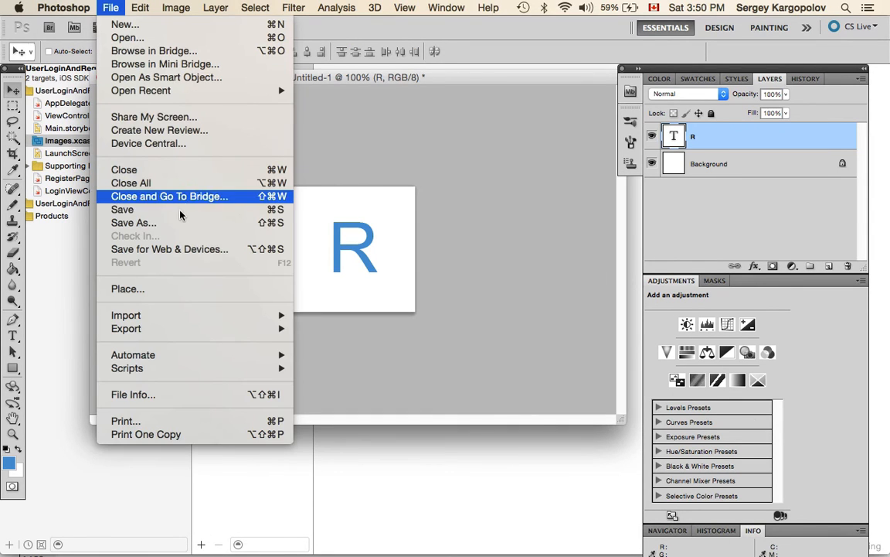
click(169, 248)
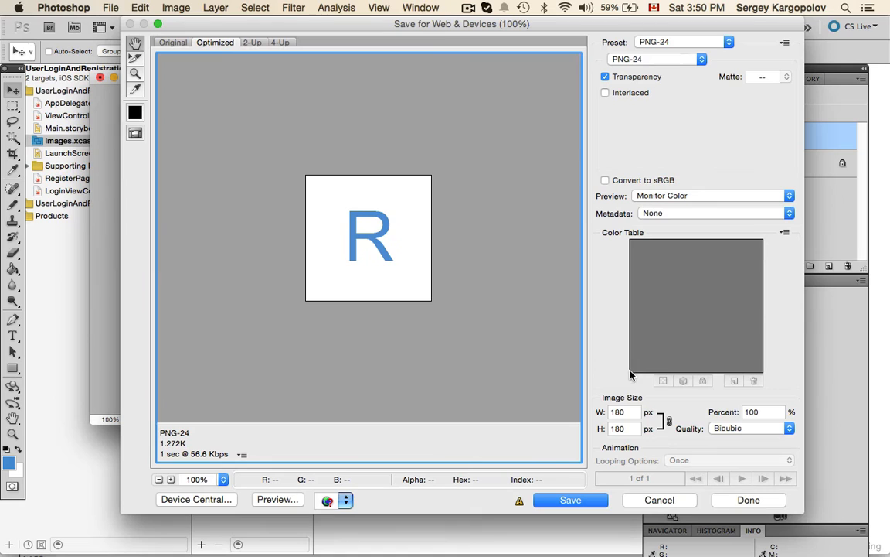
text(58)
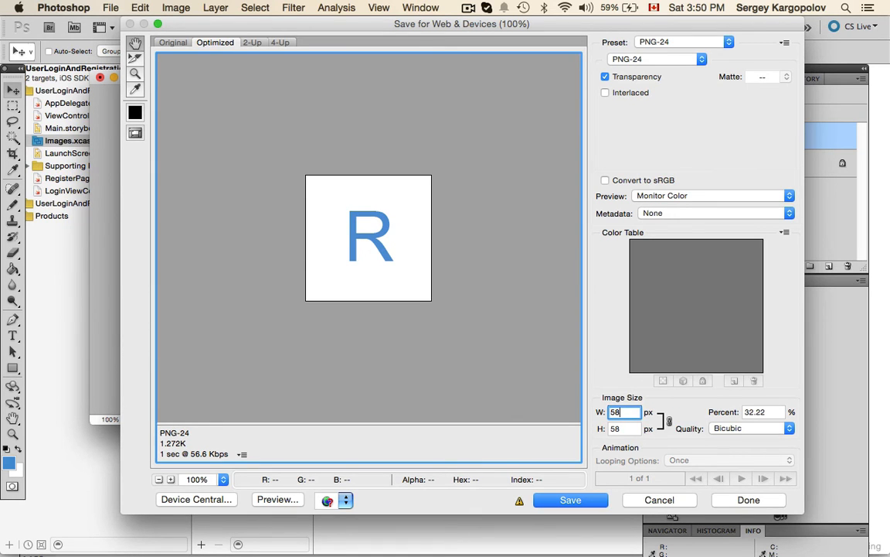
click(570, 500)
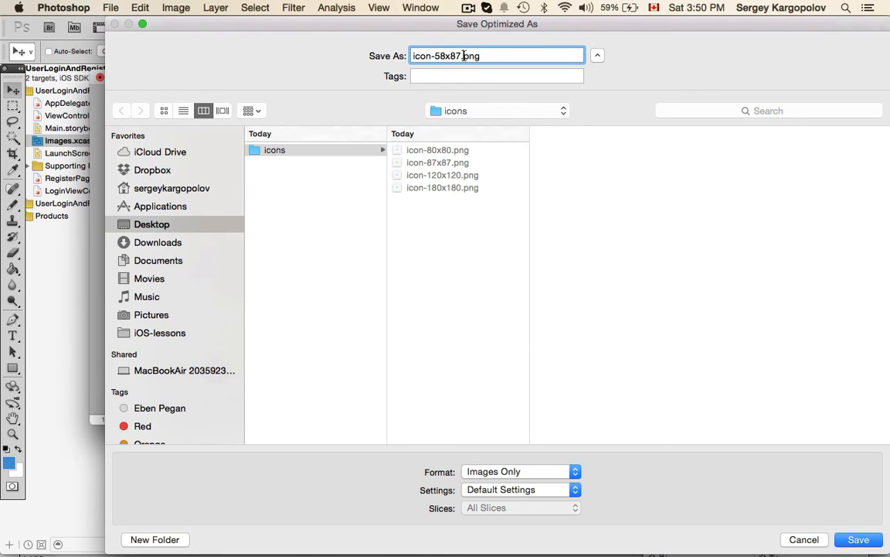
key(Backspace)
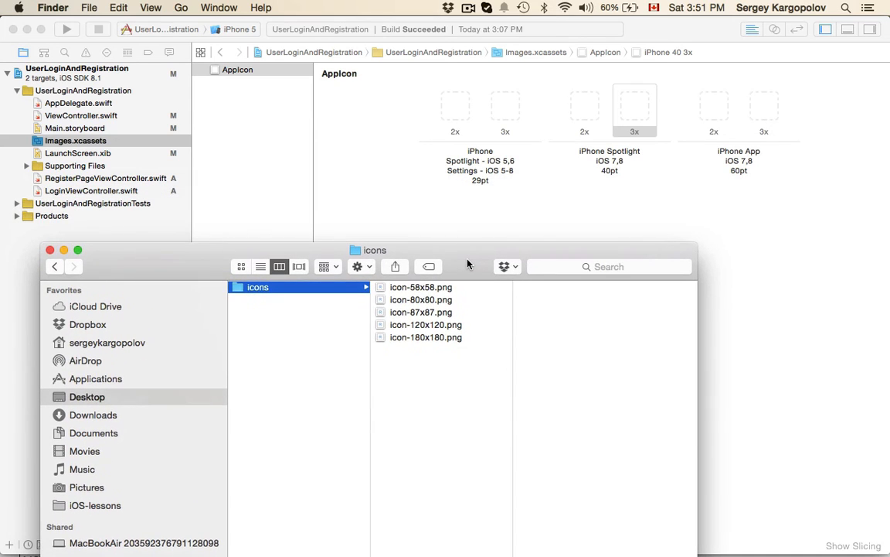
- Drag icon-58x58.png into the AppIcon set and remove the misplaced 40pt 3x image
click(421, 287)
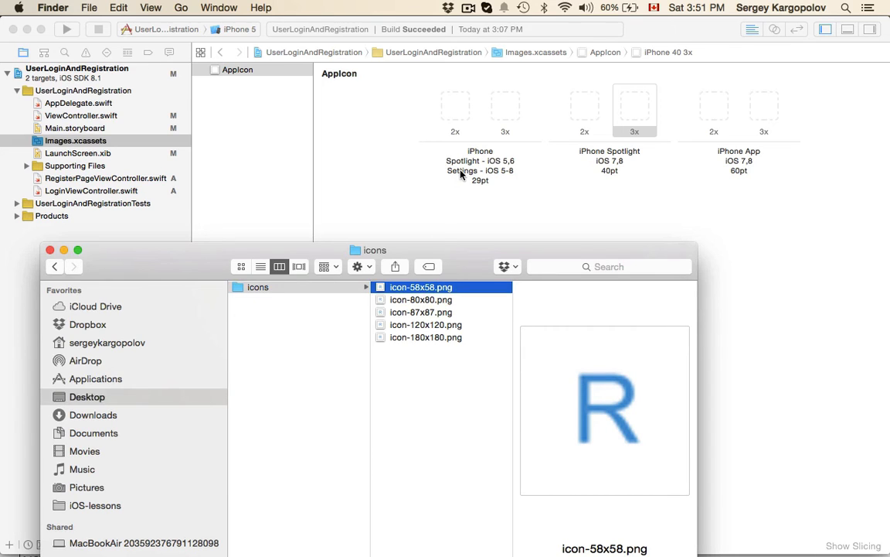
mouse_move(384, 288)
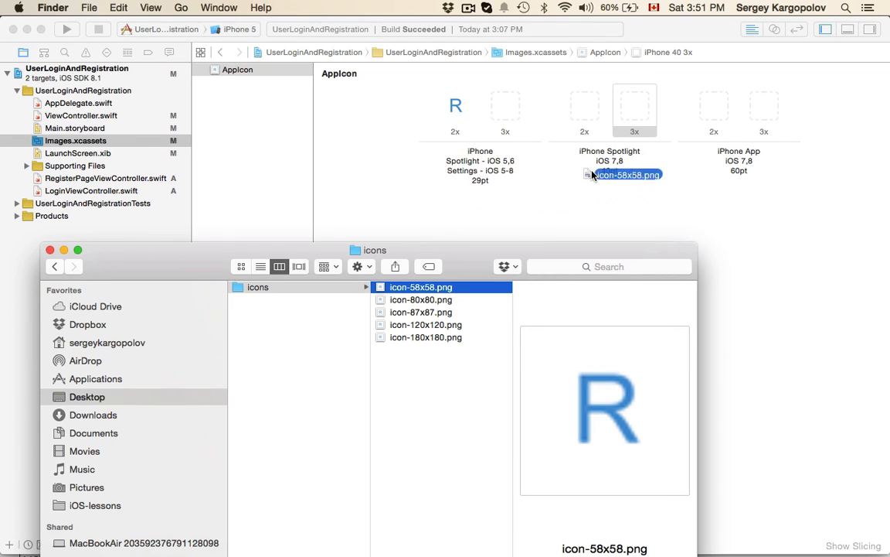
drag(627, 174, 634, 114)
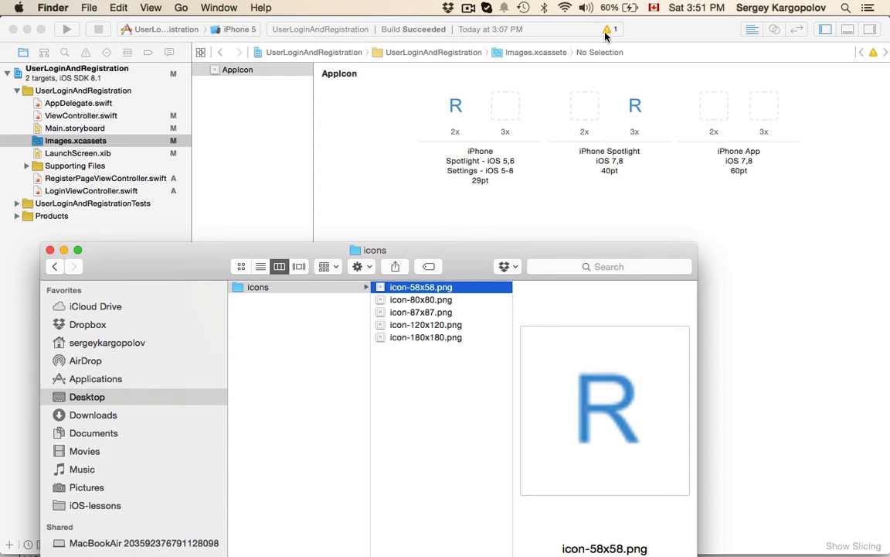
mouse_move(624, 64)
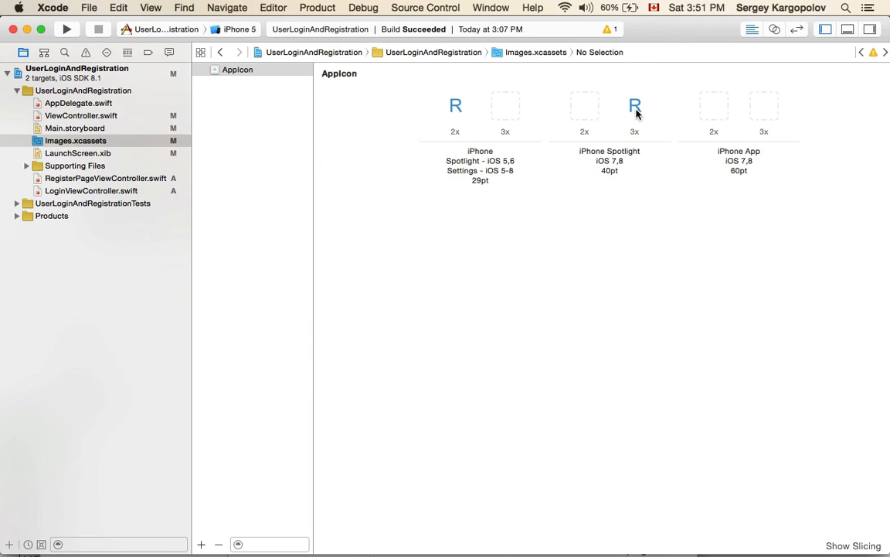
right_click(635, 105)
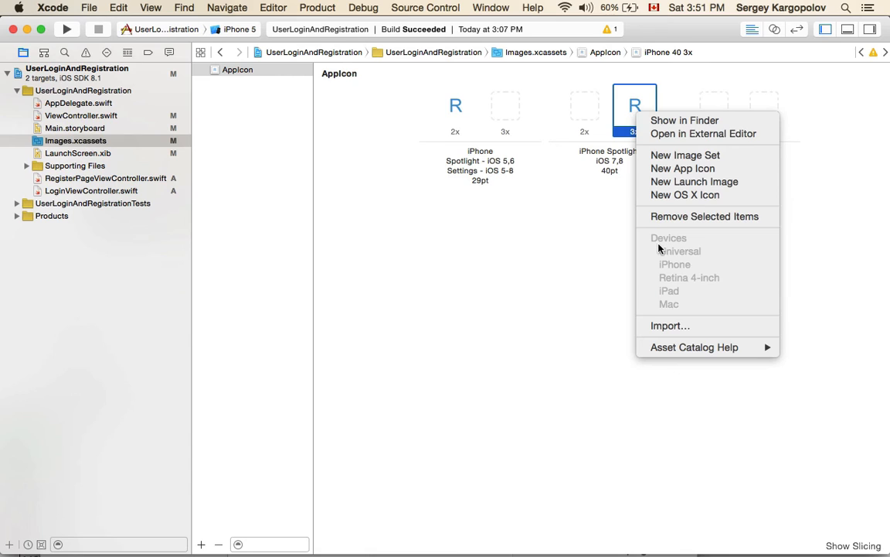
mouse_move(680, 216)
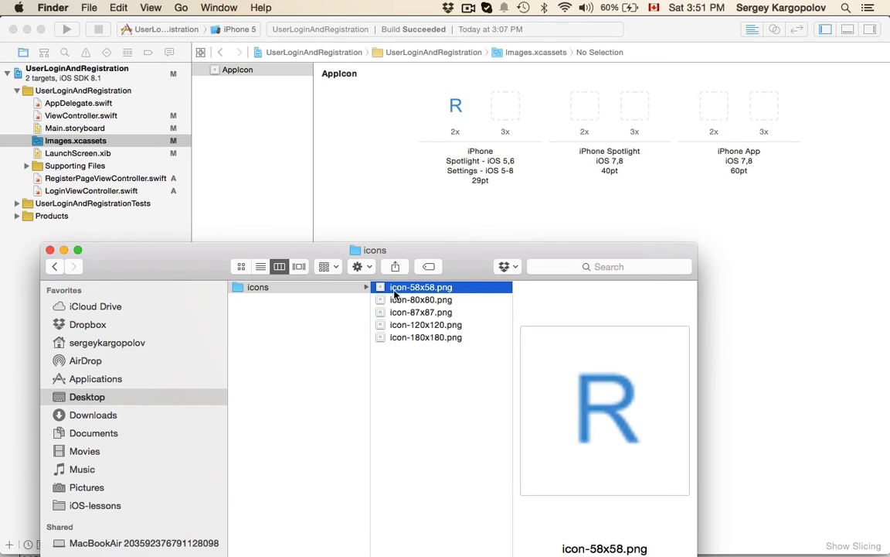
- Fill the 29pt 3x, 40pt and 60pt slots with icon-87x87, icon-80x80, icon-120x120 and icon-180x180
click(421, 299)
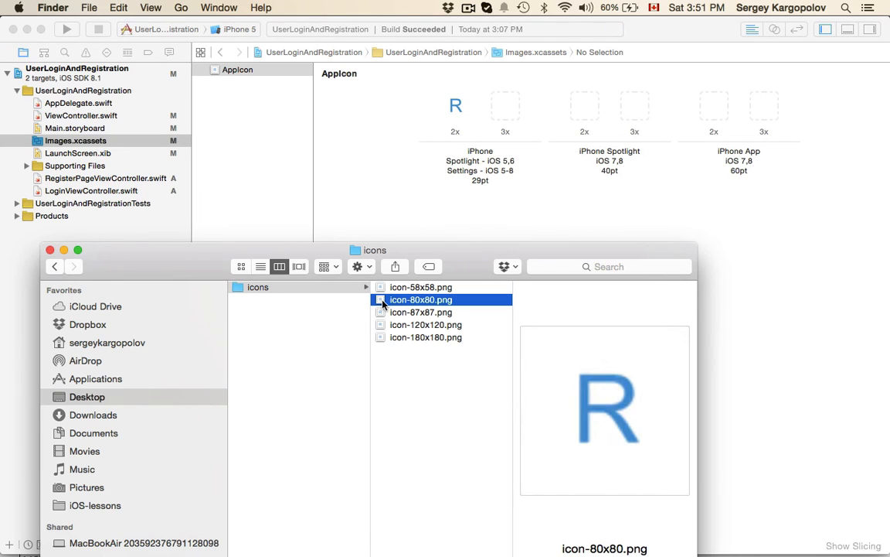
click(421, 311)
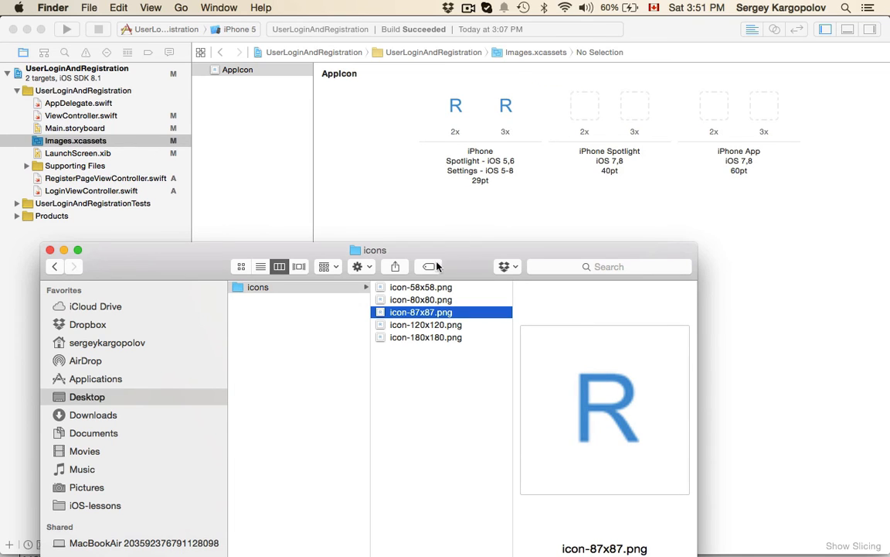
click(421, 300)
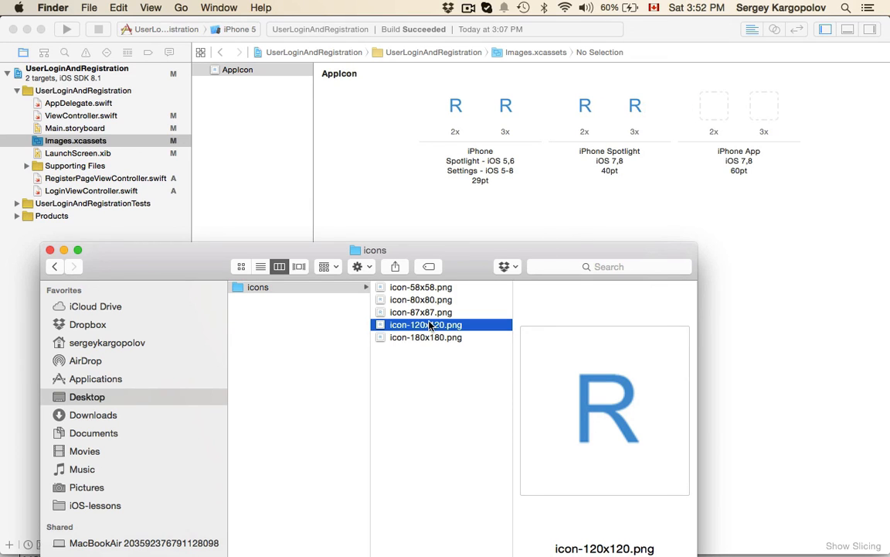
click(426, 337)
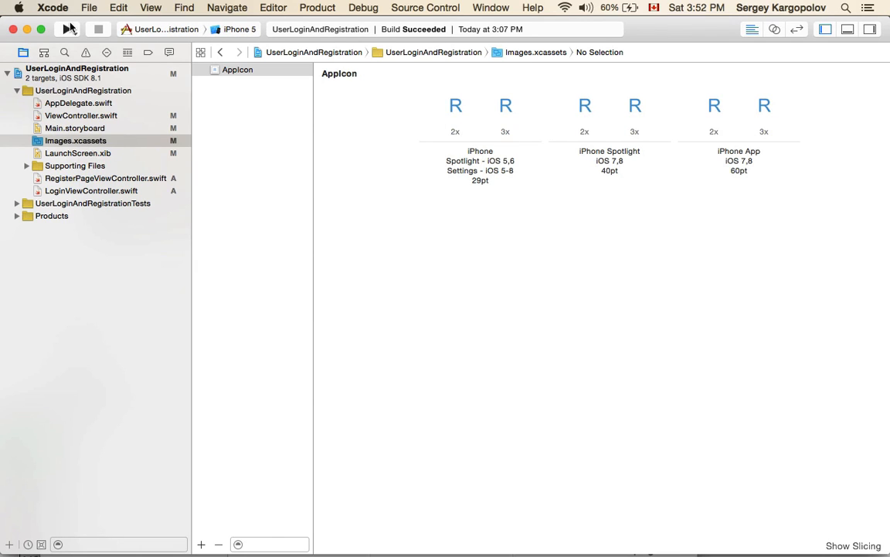
- Build and run the login app on the iPhone 5 simulator
click(66, 28)
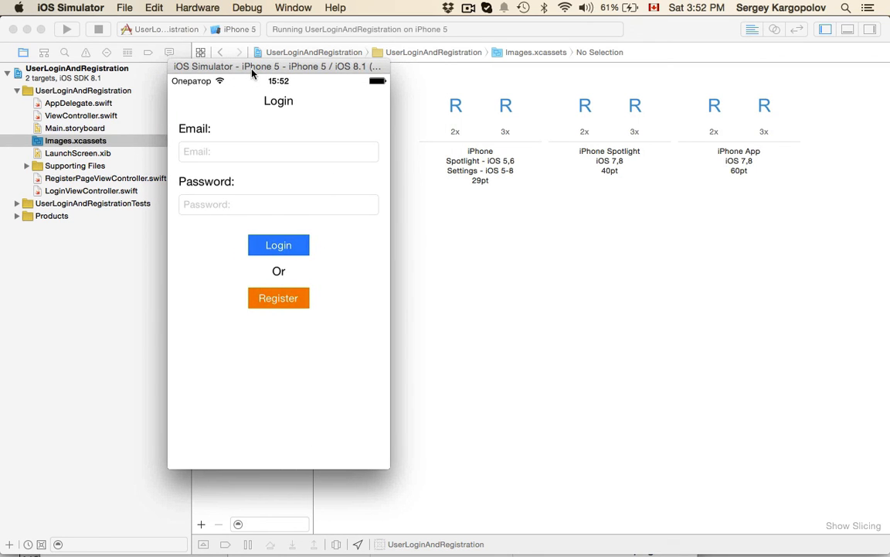
mouse_move(178, 14)
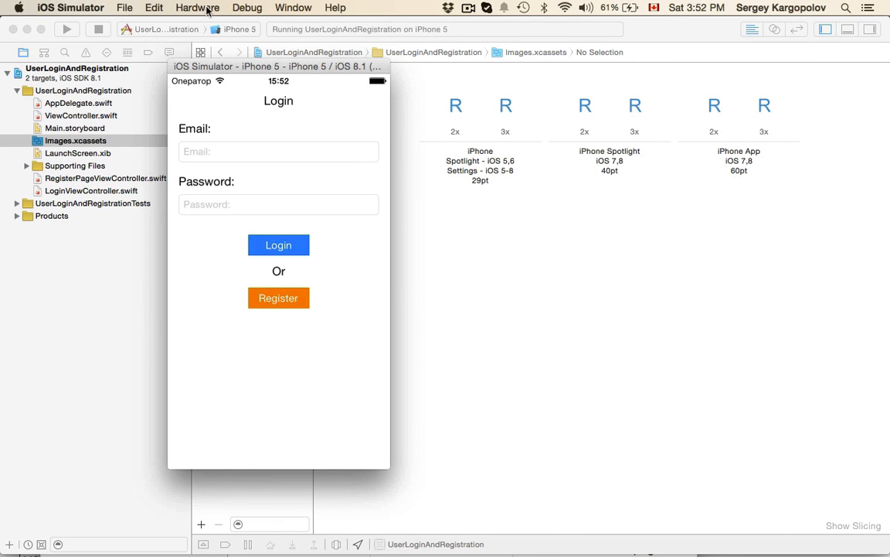
click(197, 7)
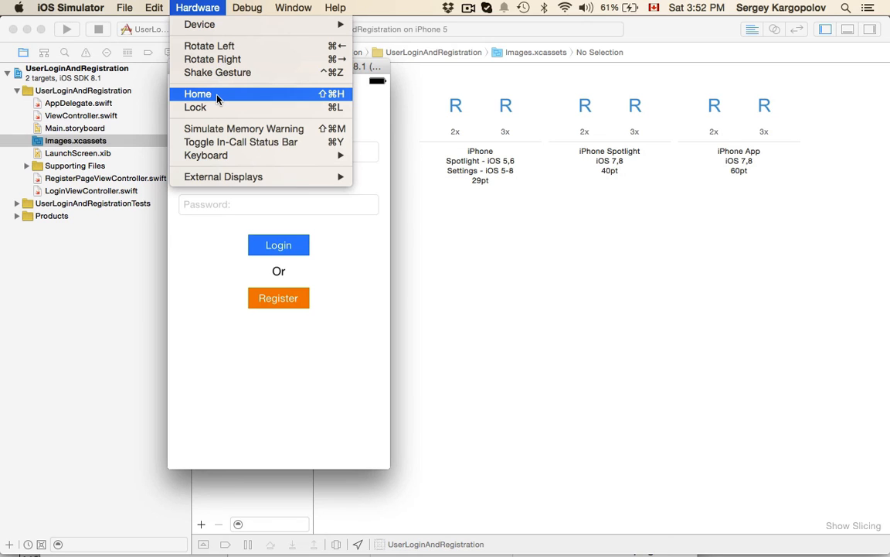
- Return the simulator to its home screen and move the Simulator window left
click(198, 94)
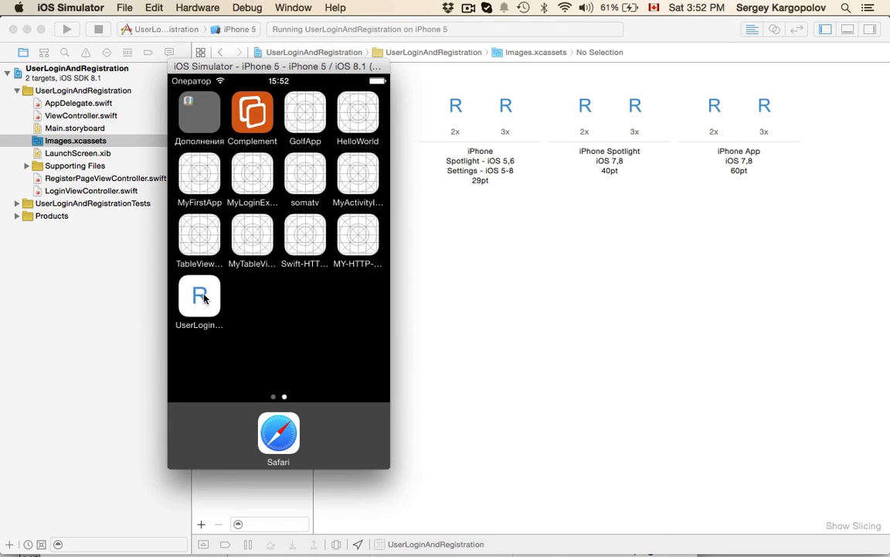
drag(278, 66, 214, 61)
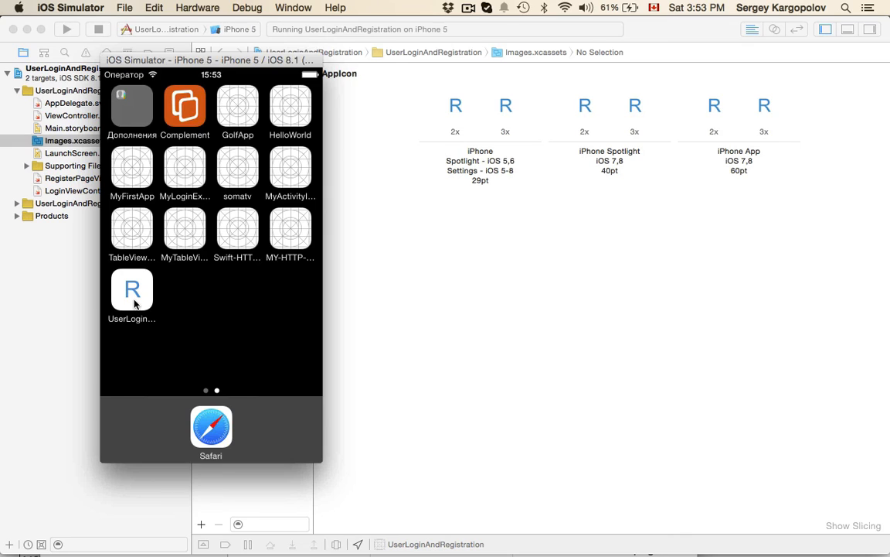
mouse_move(274, 140)
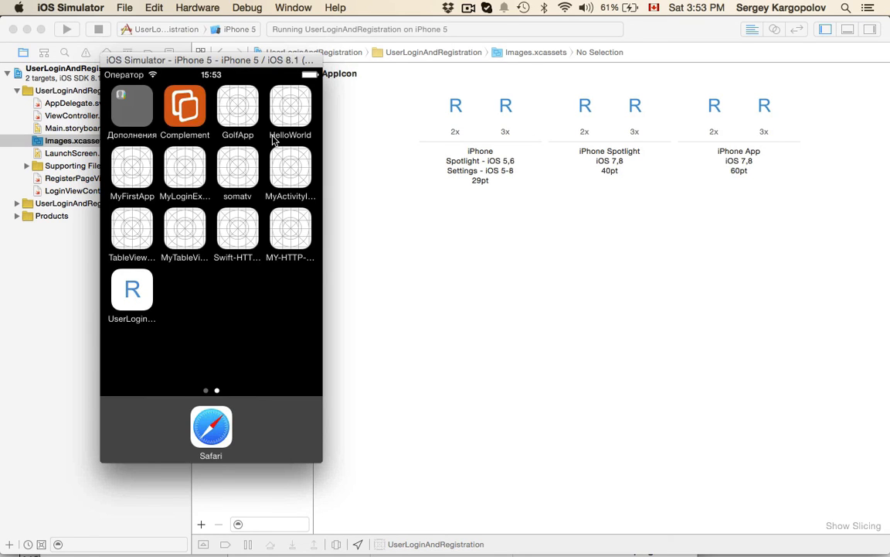